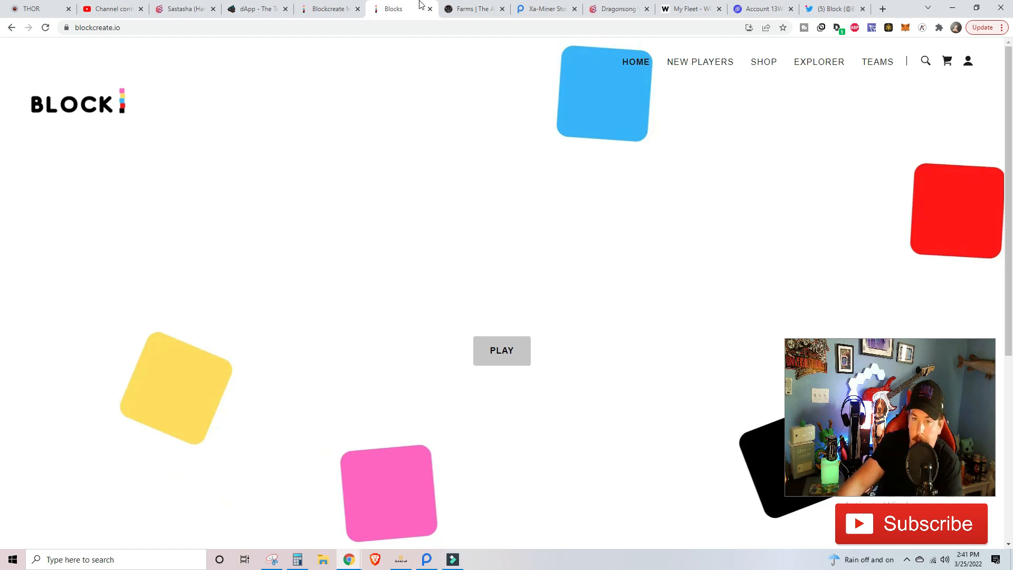
Scroll to blockcreate.io's footer and open the SHIPPING (Wen Ship?) page
scroll(down, 3)
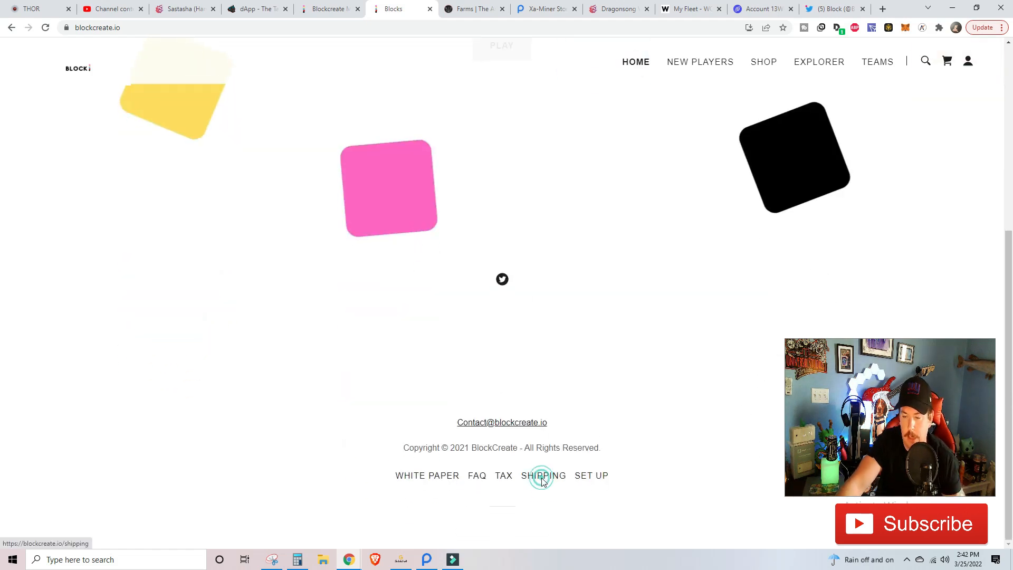
click(544, 475)
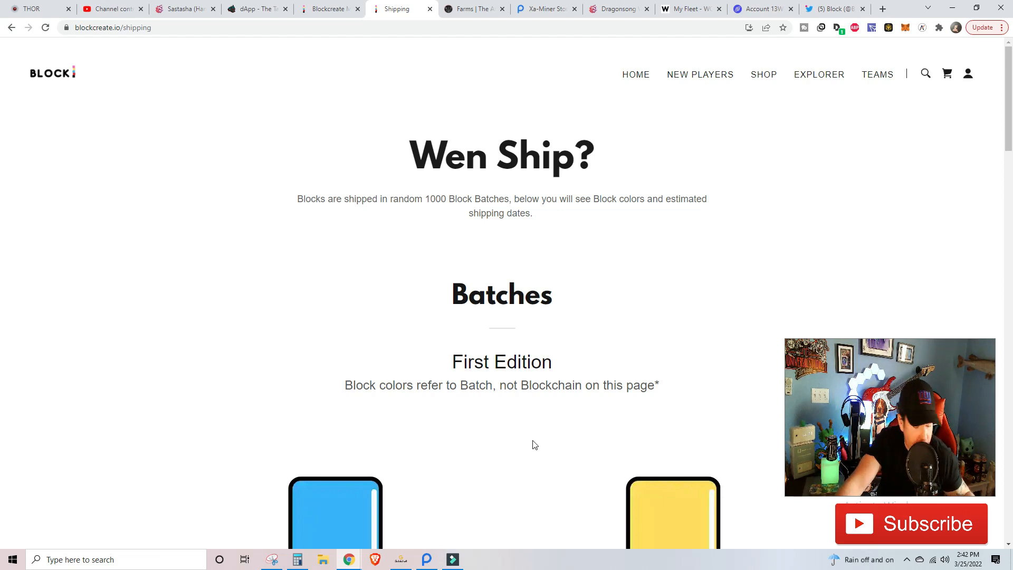
Review the First Edition and Unlimited Set shipping batches, then switch to Block's Twitter profile
scroll(down, 3)
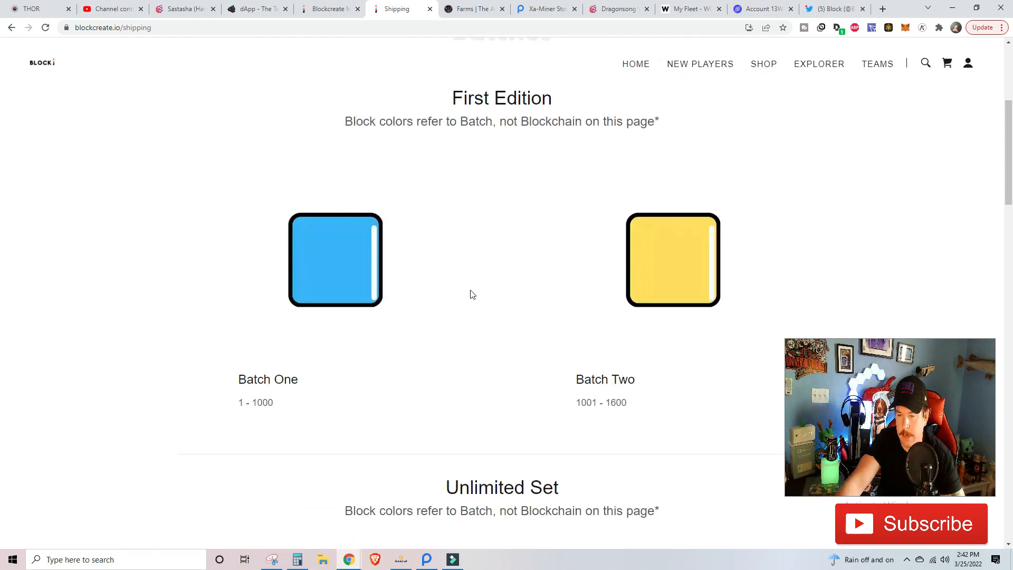
mouse_move(462, 201)
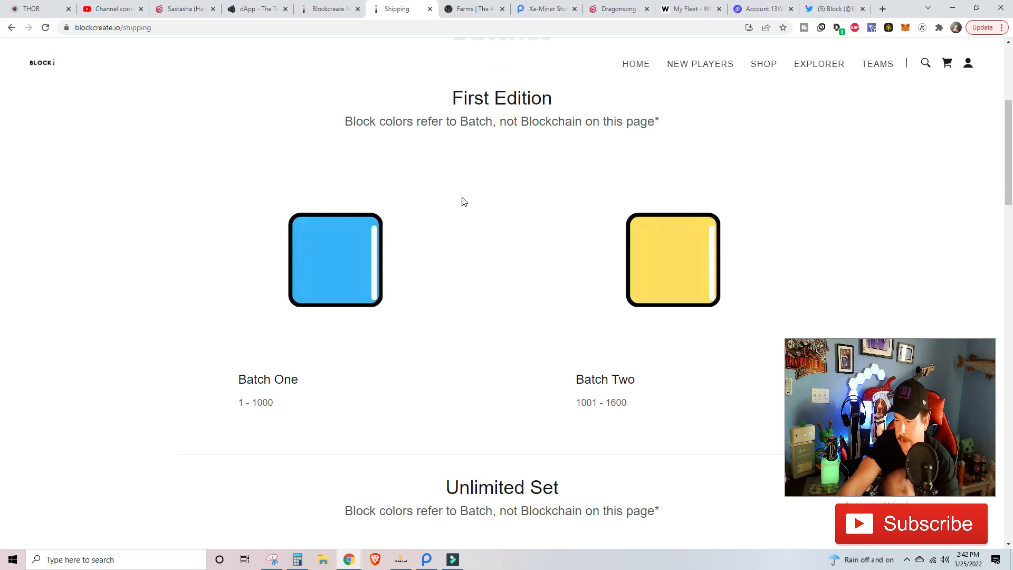
scroll(down, 3)
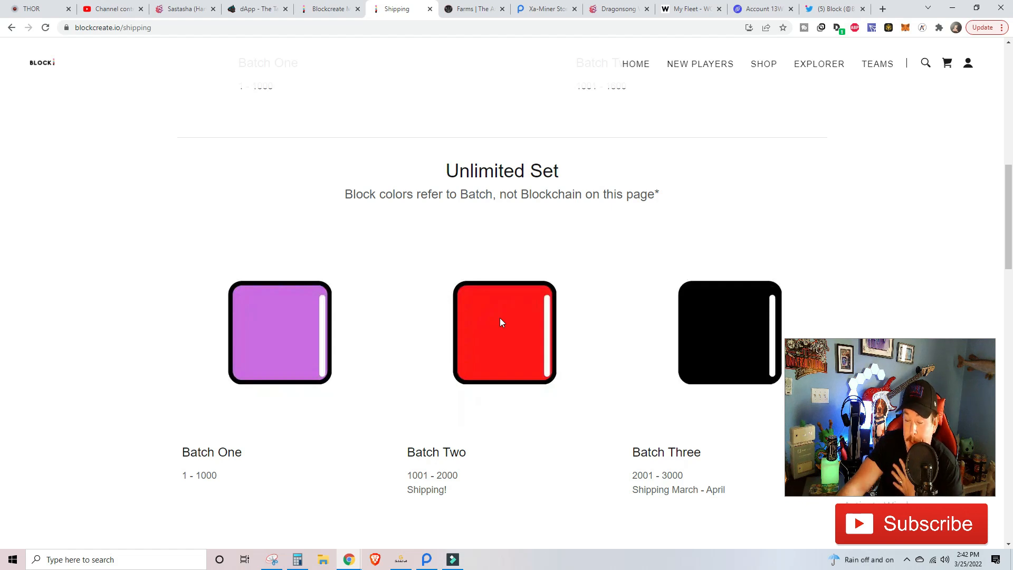
mouse_move(512, 235)
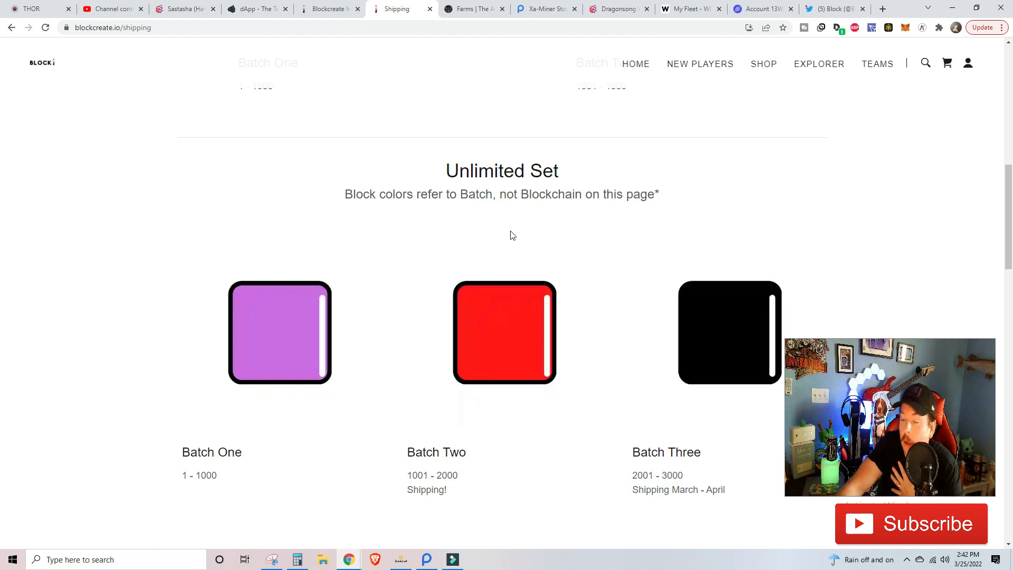
mouse_move(477, 250)
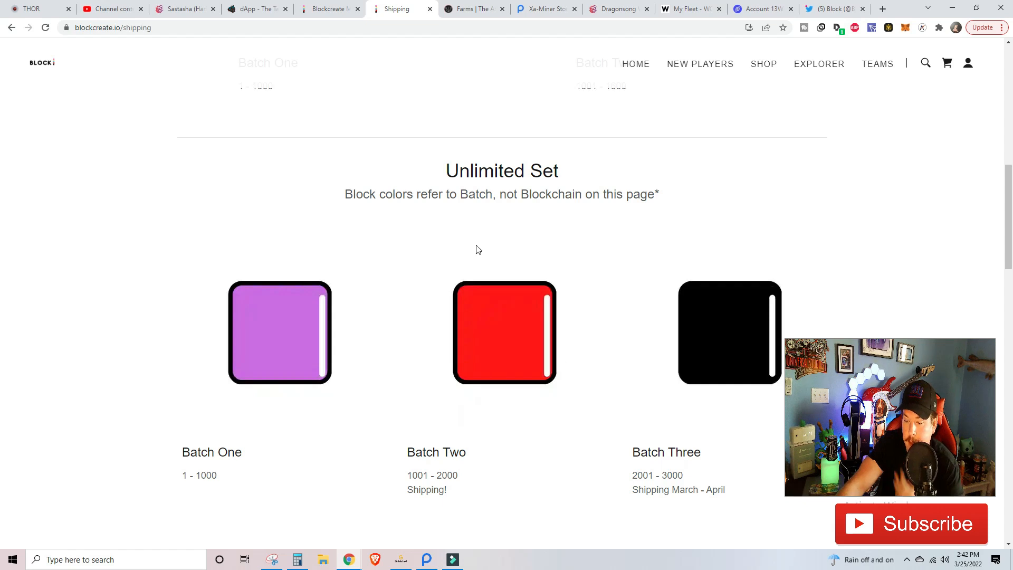
scroll(down, 3)
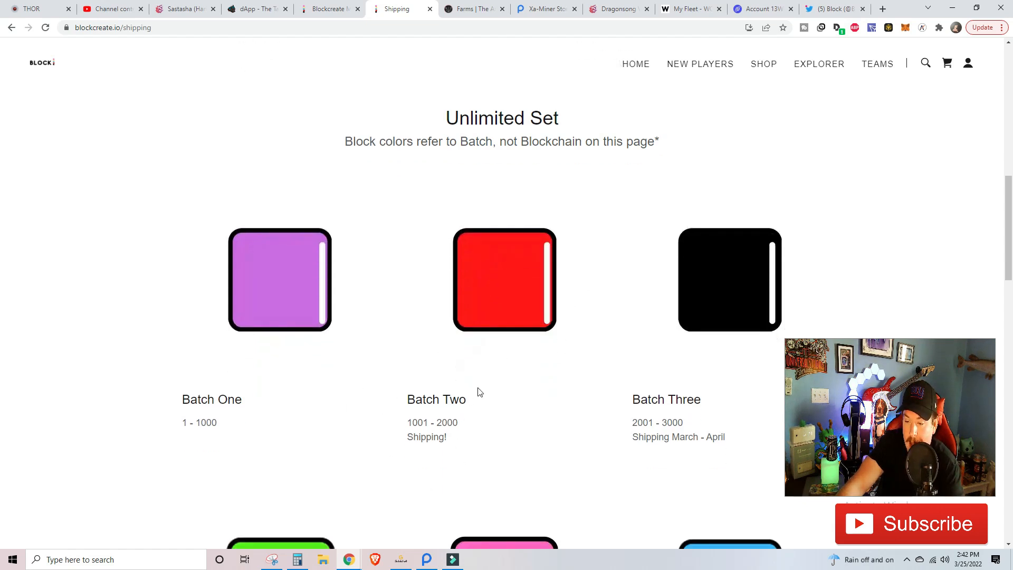
mouse_move(397, 429)
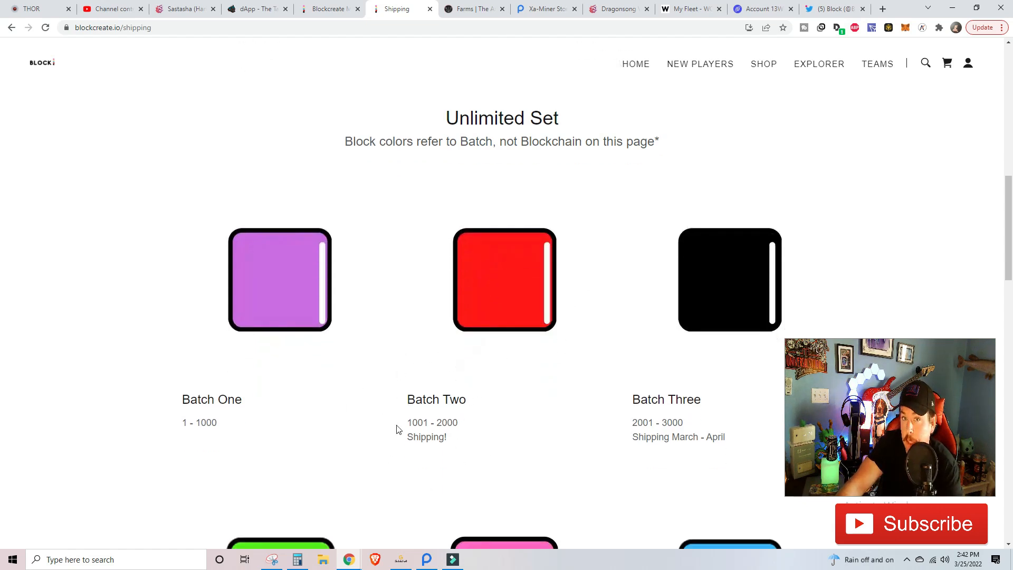
click(834, 9)
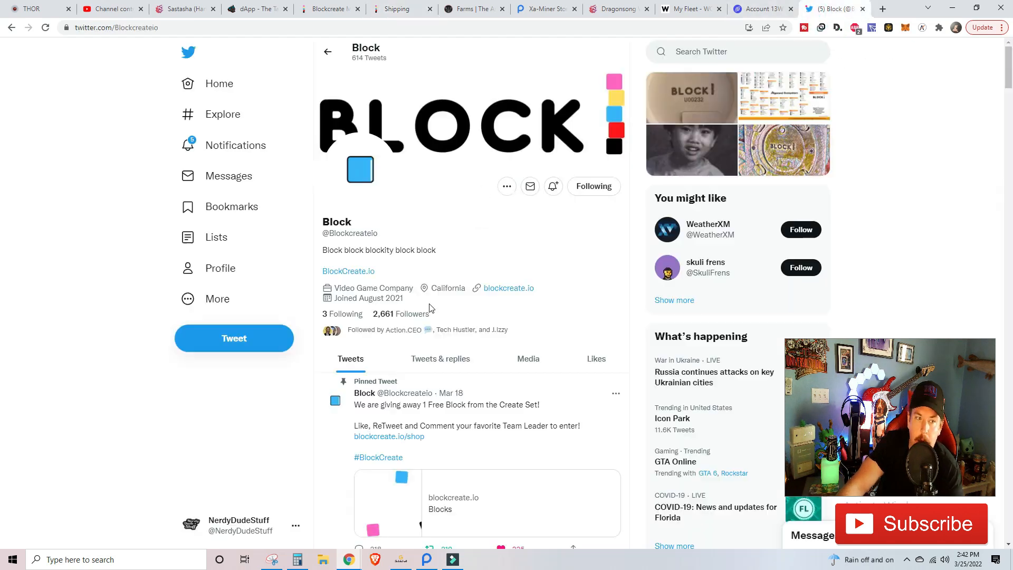
scroll(down, 3)
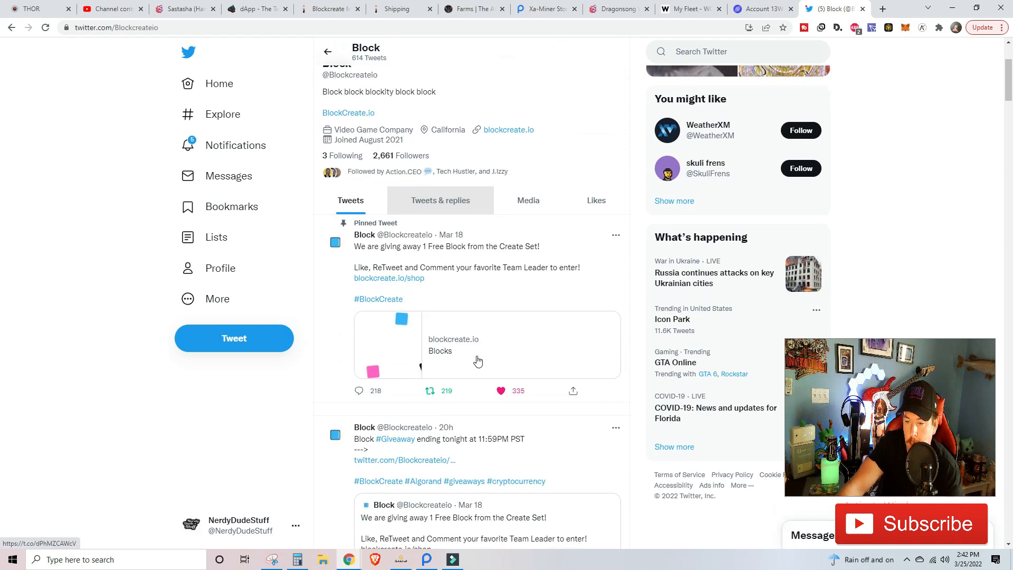
scroll(down, 3)
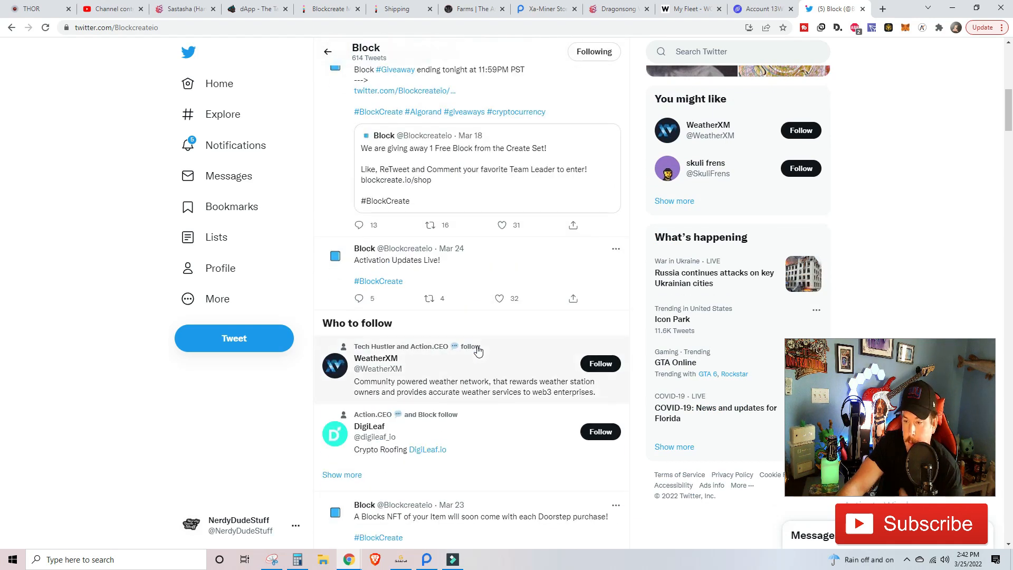
scroll(down, 3)
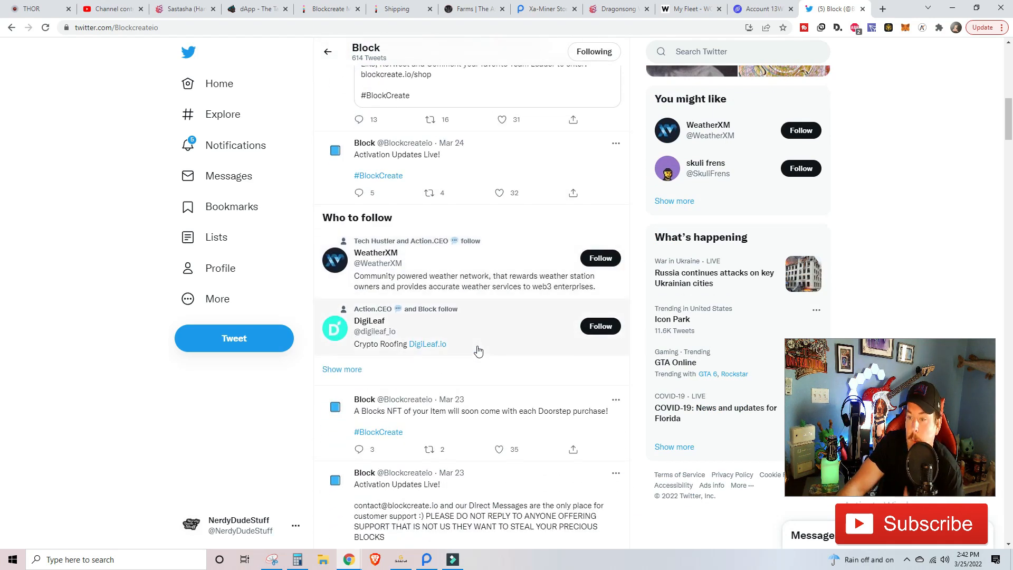
scroll(up, 3)
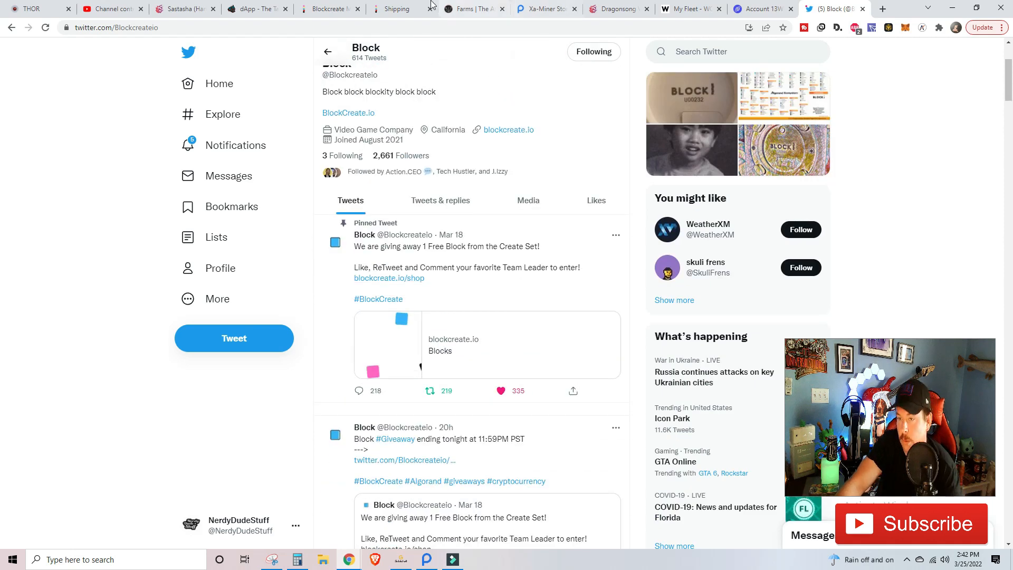
click(395, 8)
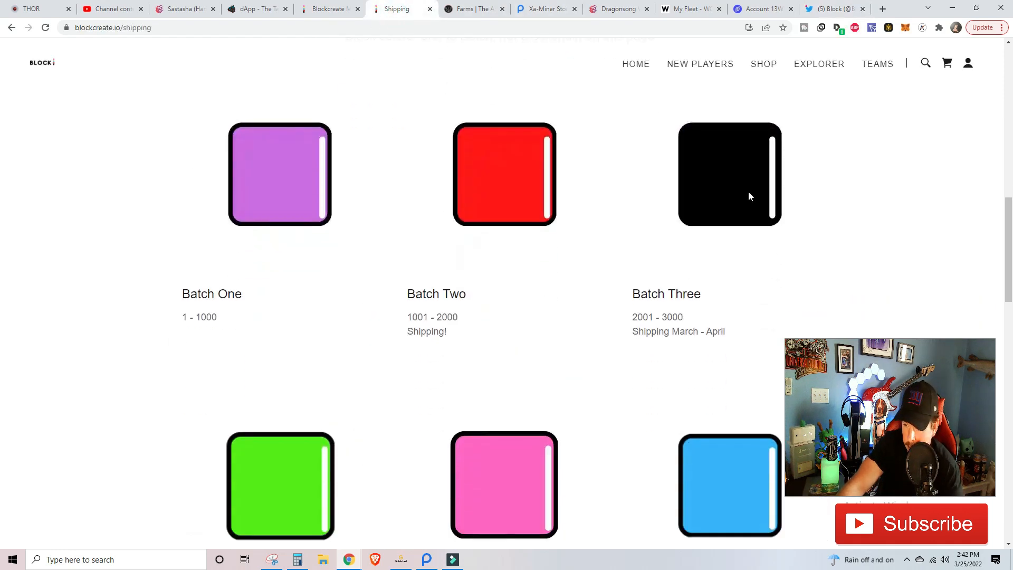
mouse_move(721, 116)
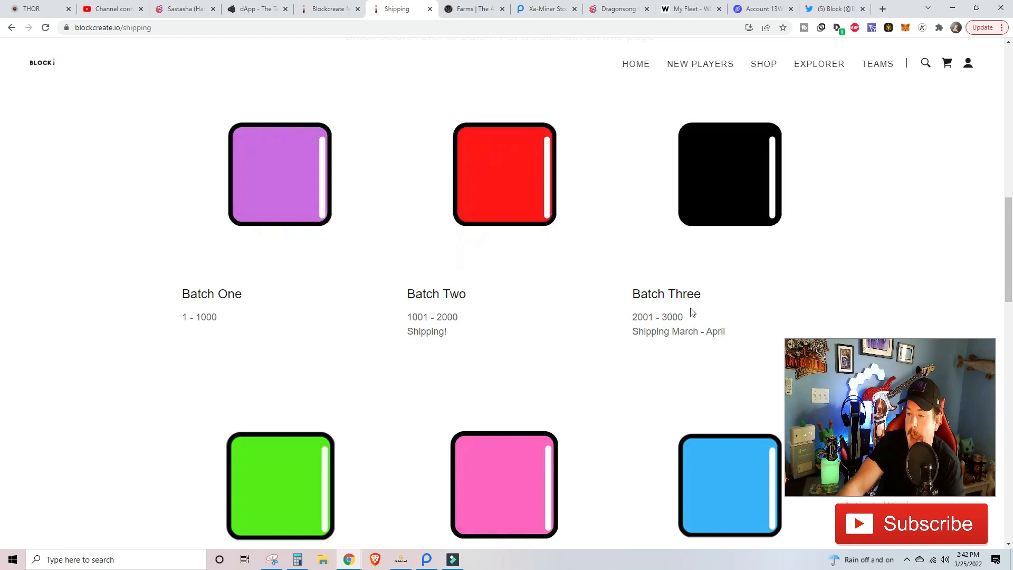
Scroll past Batches Four to Seven to the Create Set's Batch One, shipping May
scroll(down, 3)
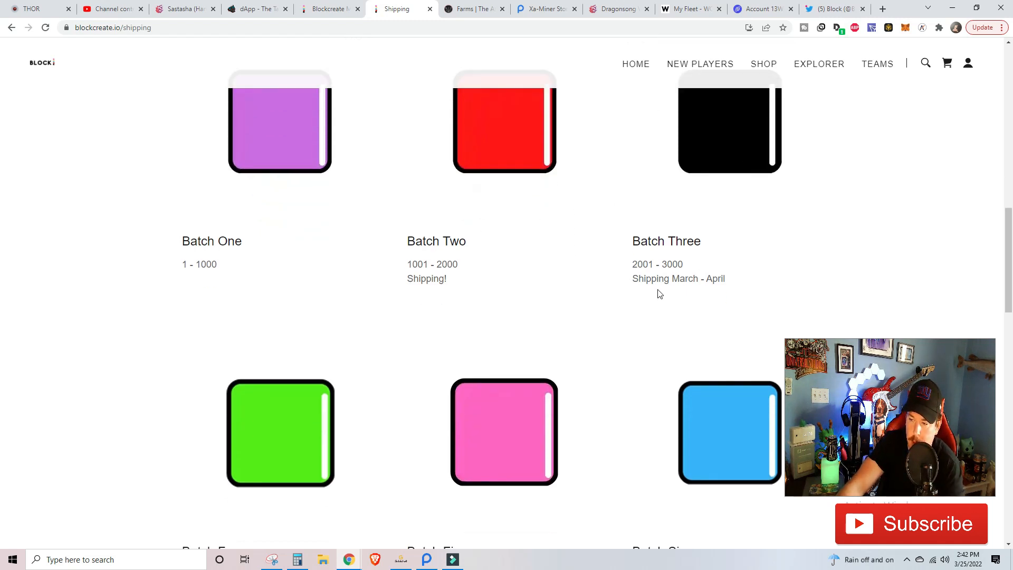
scroll(down, 3)
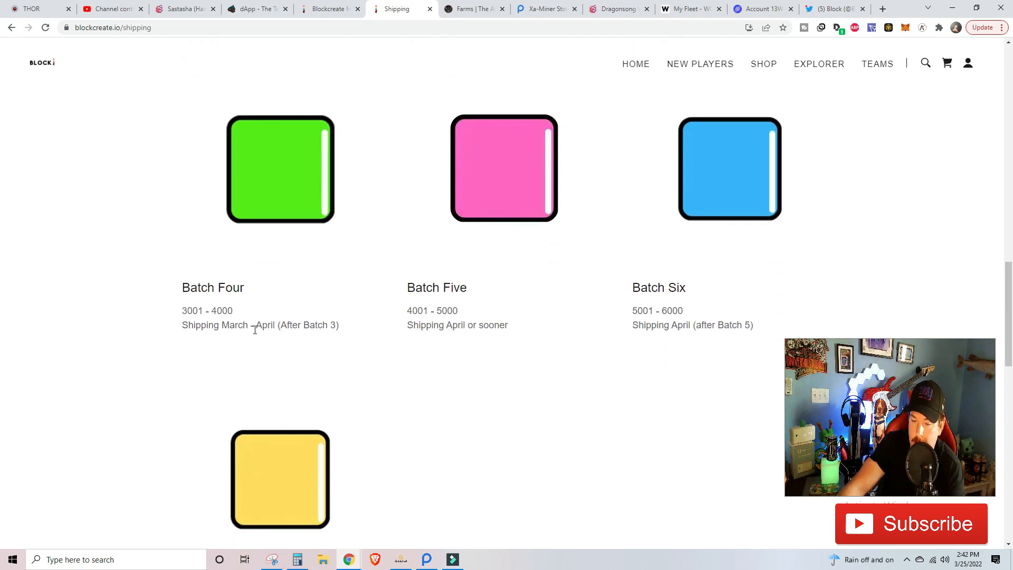
mouse_move(328, 286)
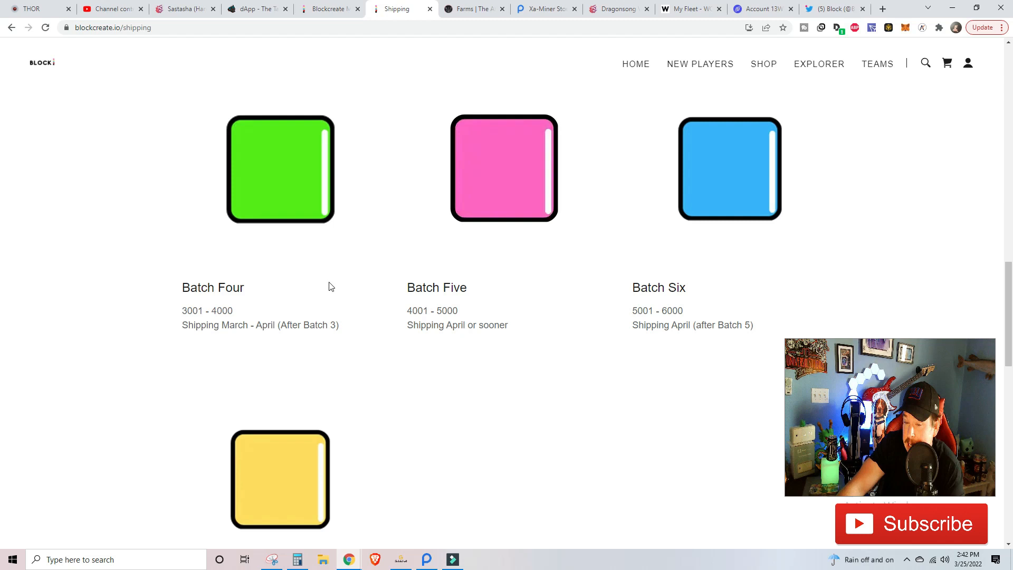
scroll(up, 3)
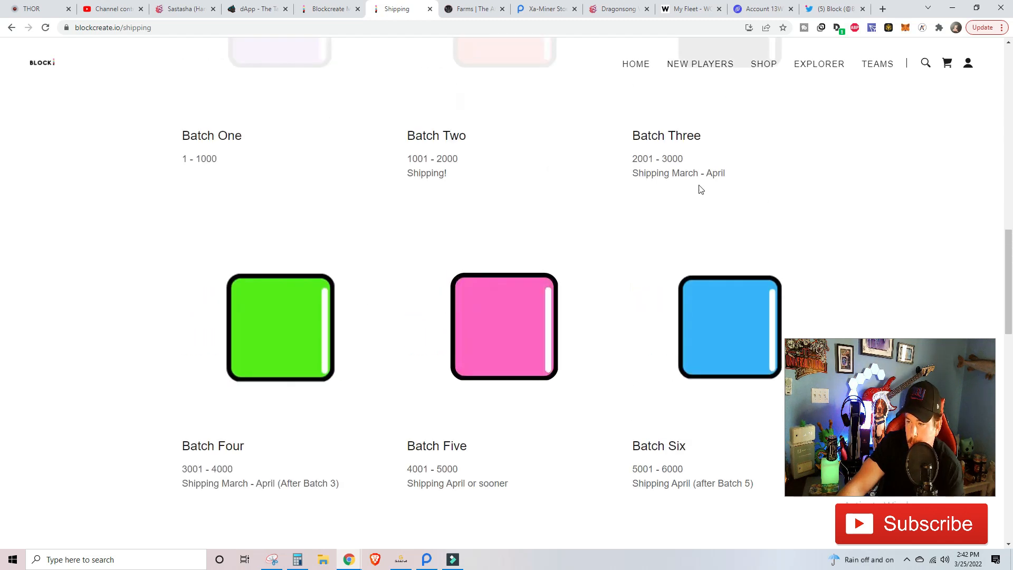
scroll(down, 3)
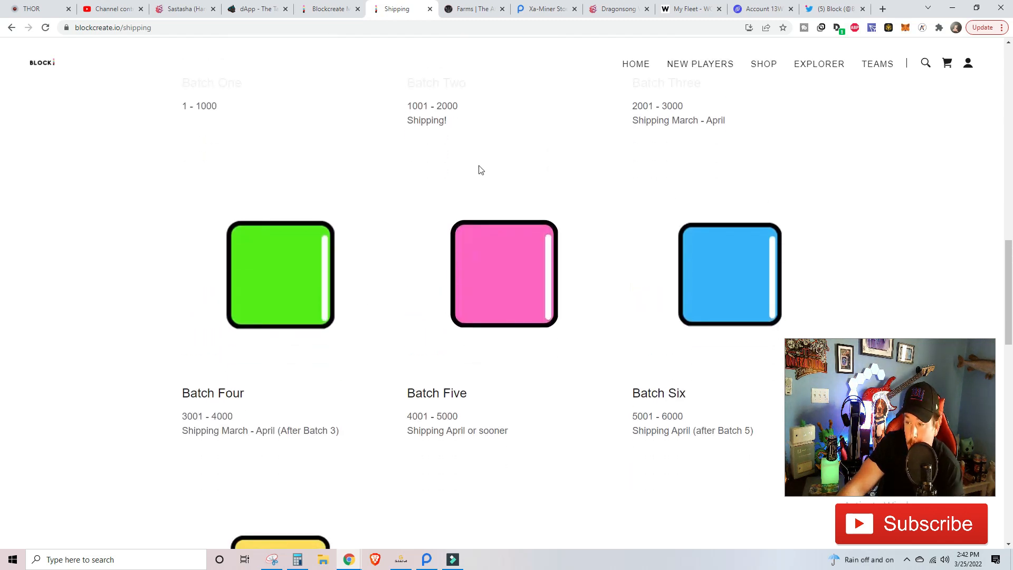
scroll(down, 3)
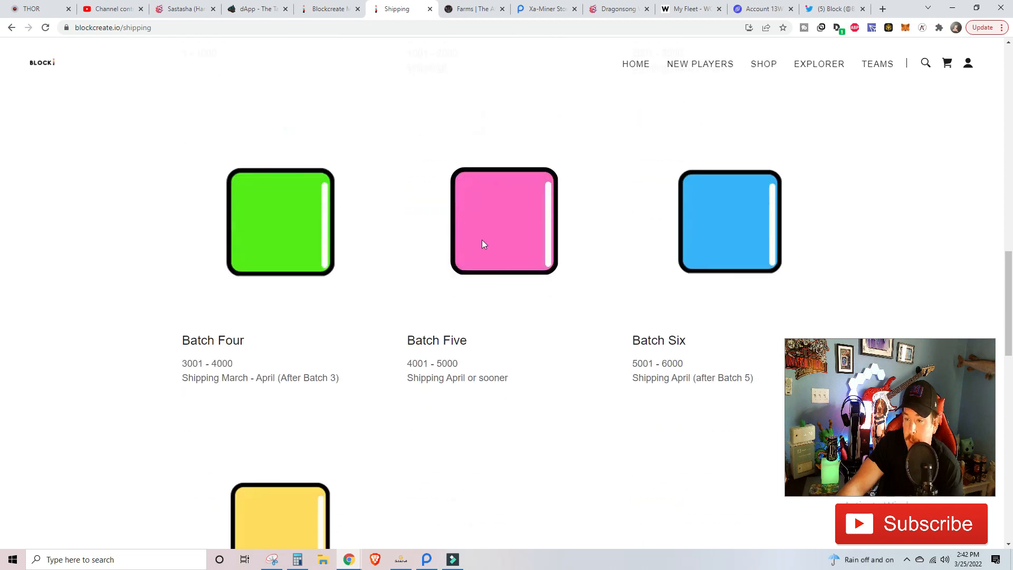
scroll(down, 3)
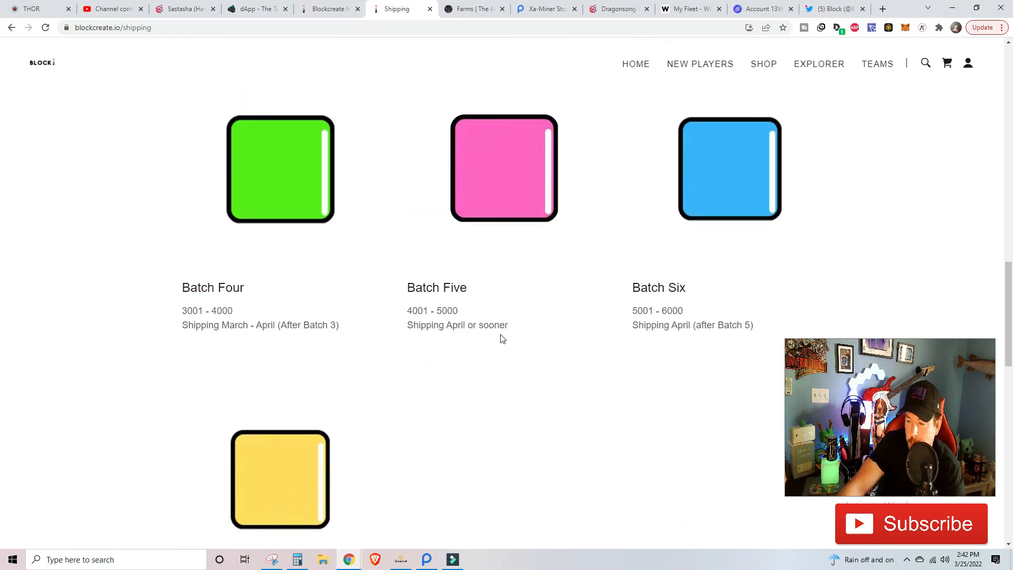
scroll(down, 3)
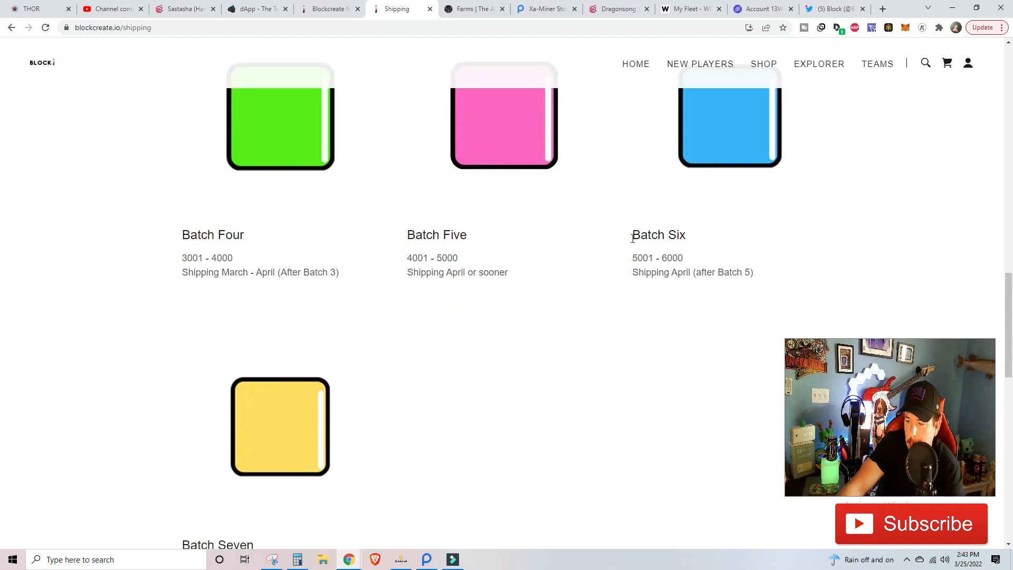
scroll(down, 3)
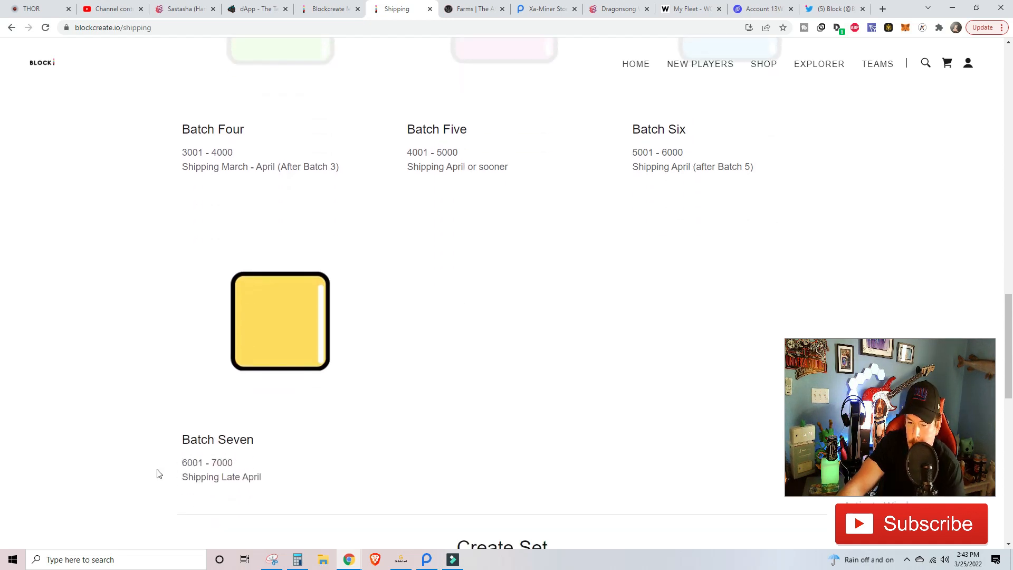
scroll(up, 3)
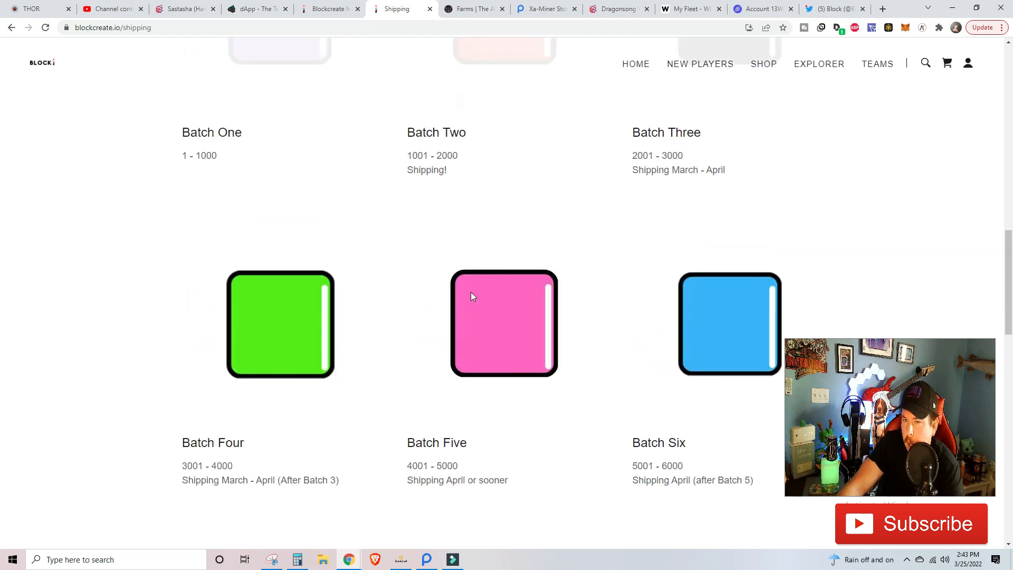
scroll(down, 3)
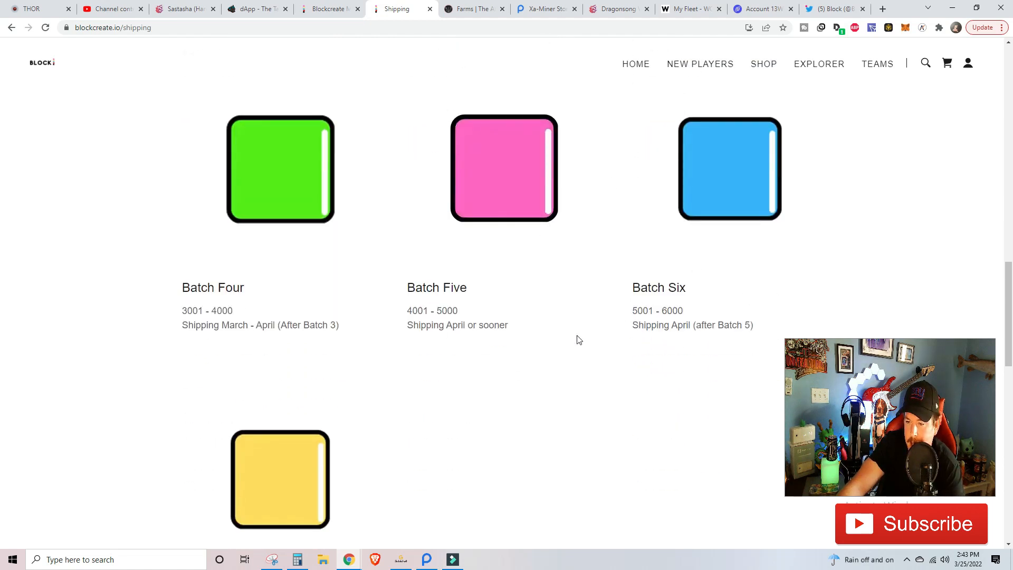
scroll(down, 3)
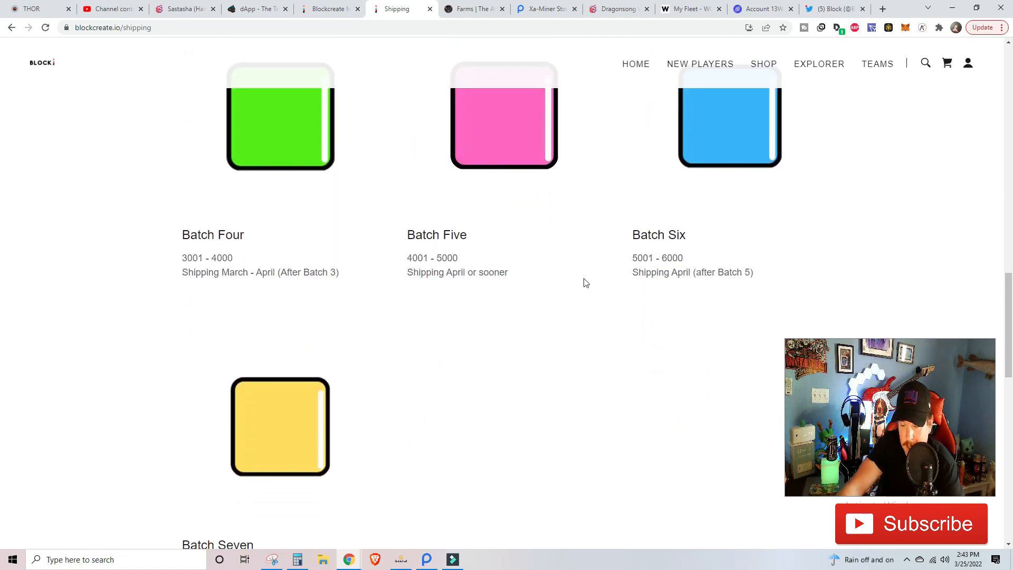
scroll(down, 3)
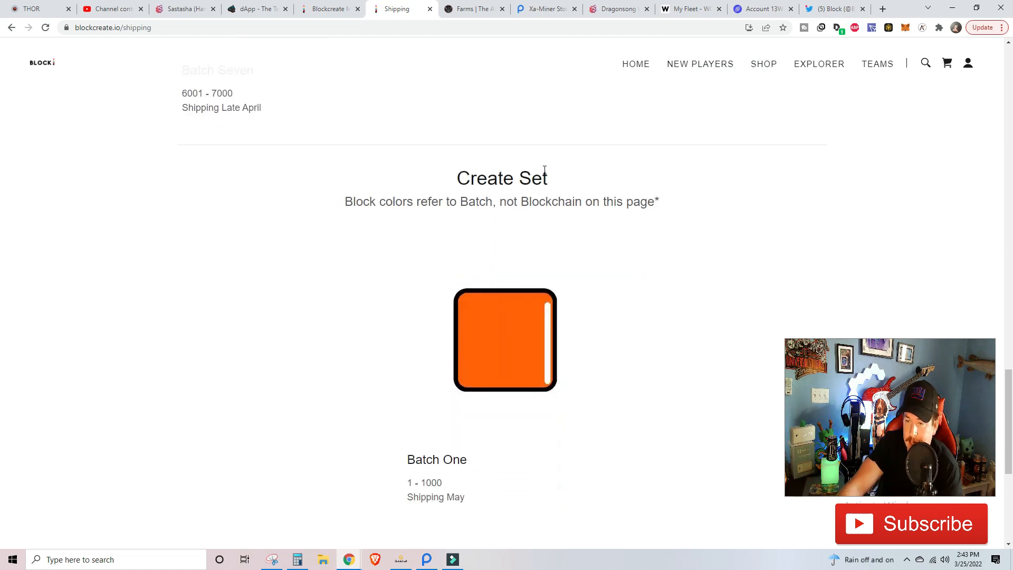
scroll(down, 3)
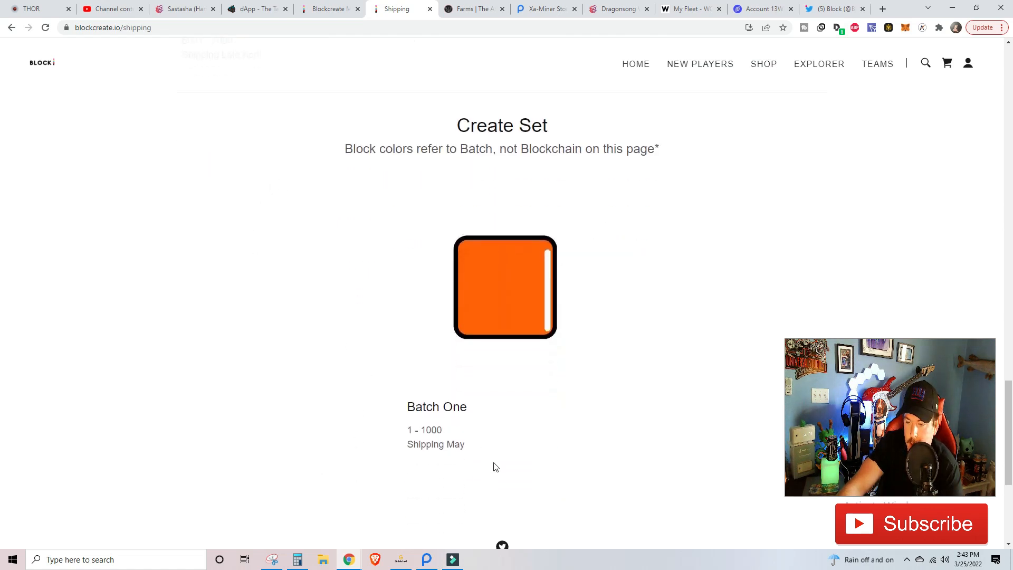
mouse_move(645, 283)
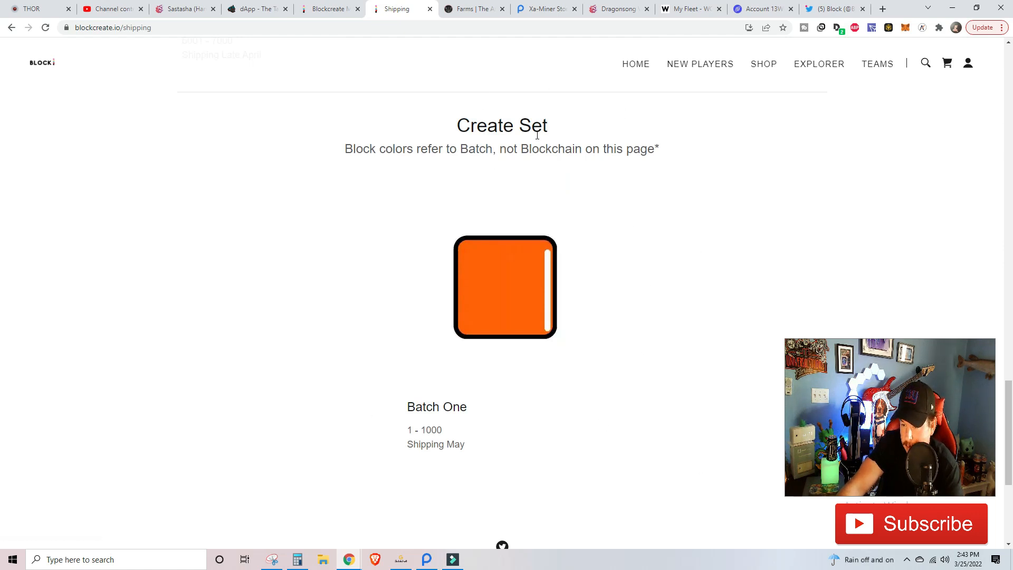
mouse_move(506, 212)
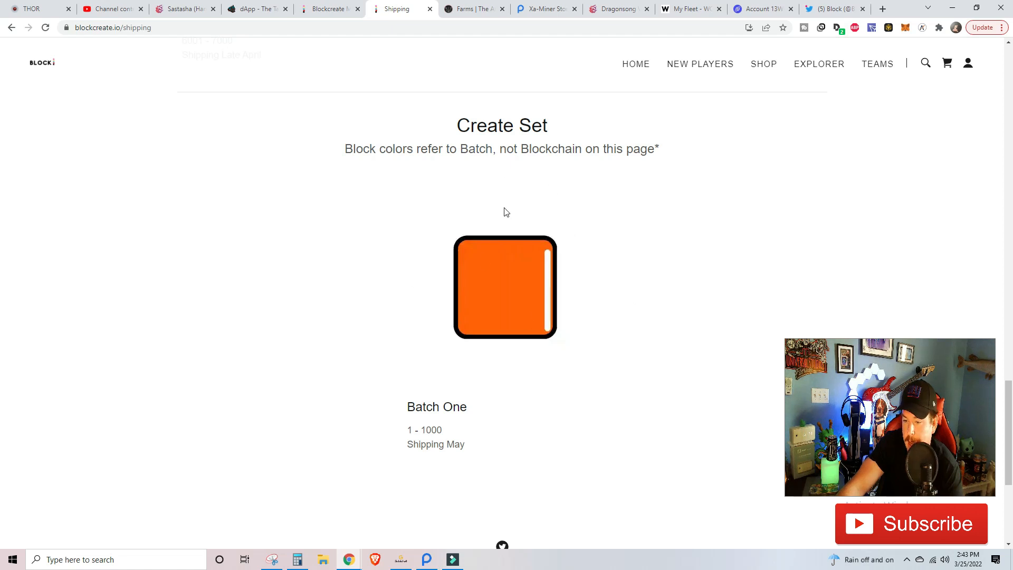
mouse_move(515, 351)
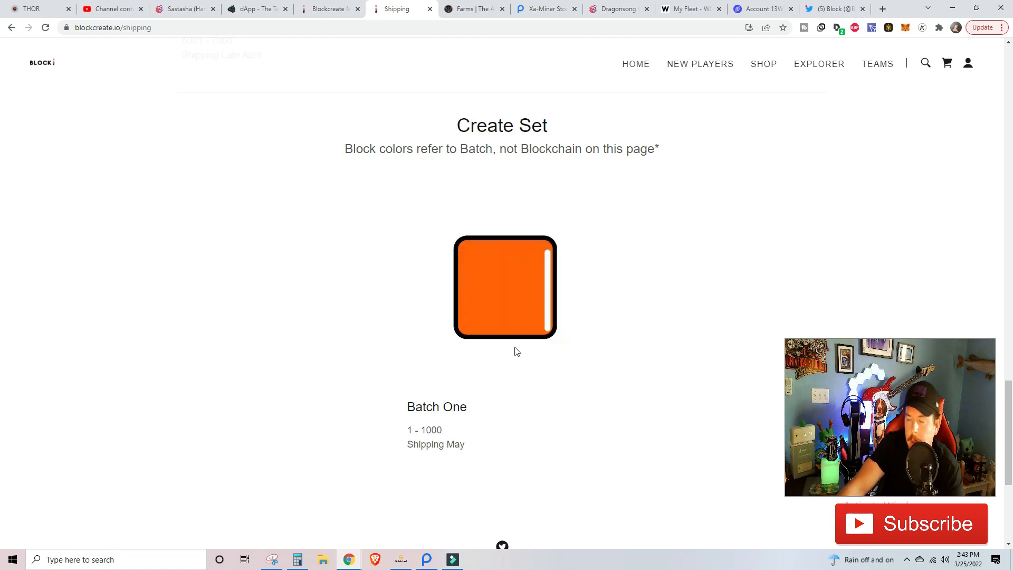
click(763, 63)
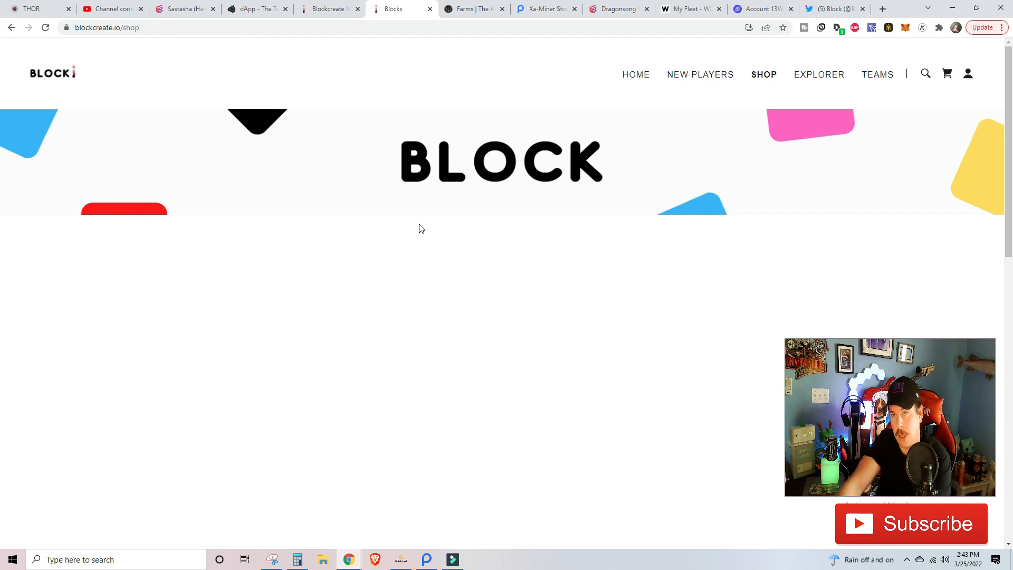
Browse the $249 Block Create product and the Shipping & International Orders details
scroll(down, 3)
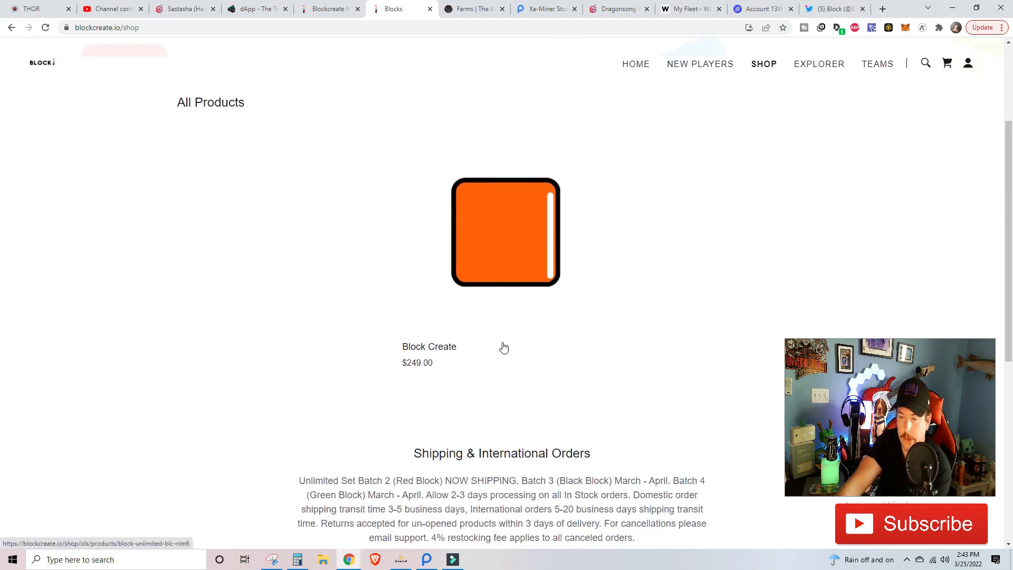
scroll(down, 3)
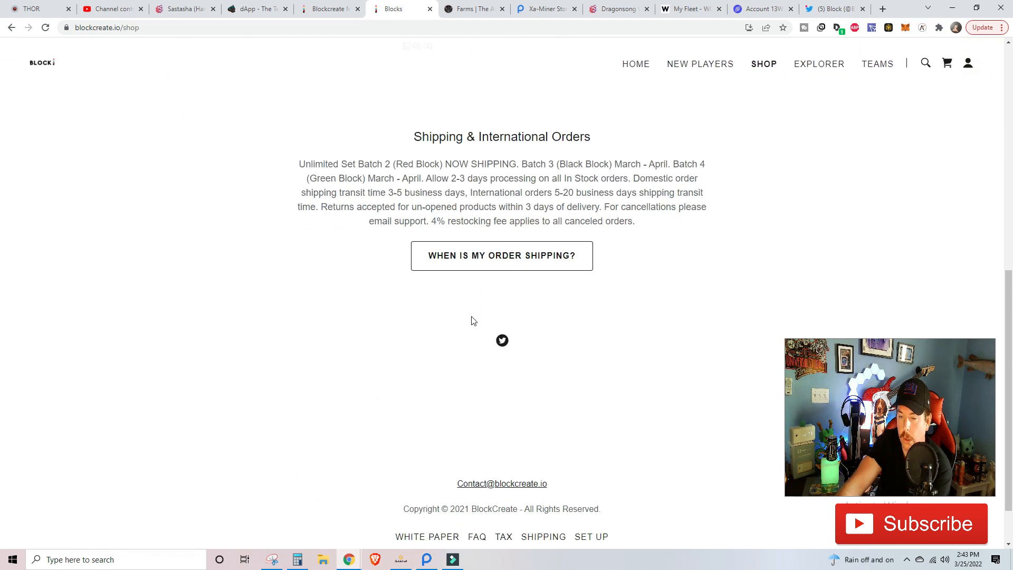
scroll(down, 3)
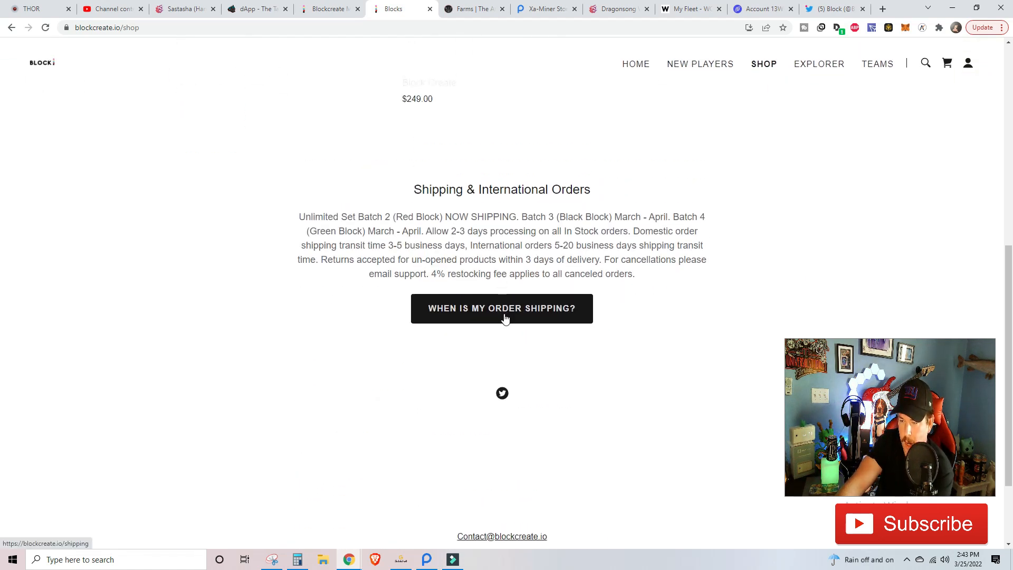
double_click(310, 216)
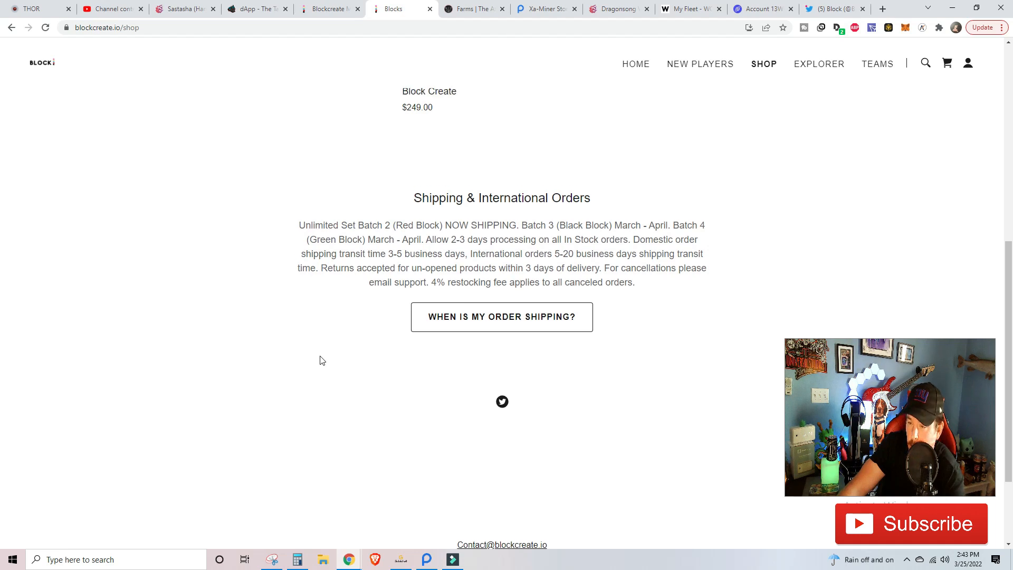
scroll(up, 3)
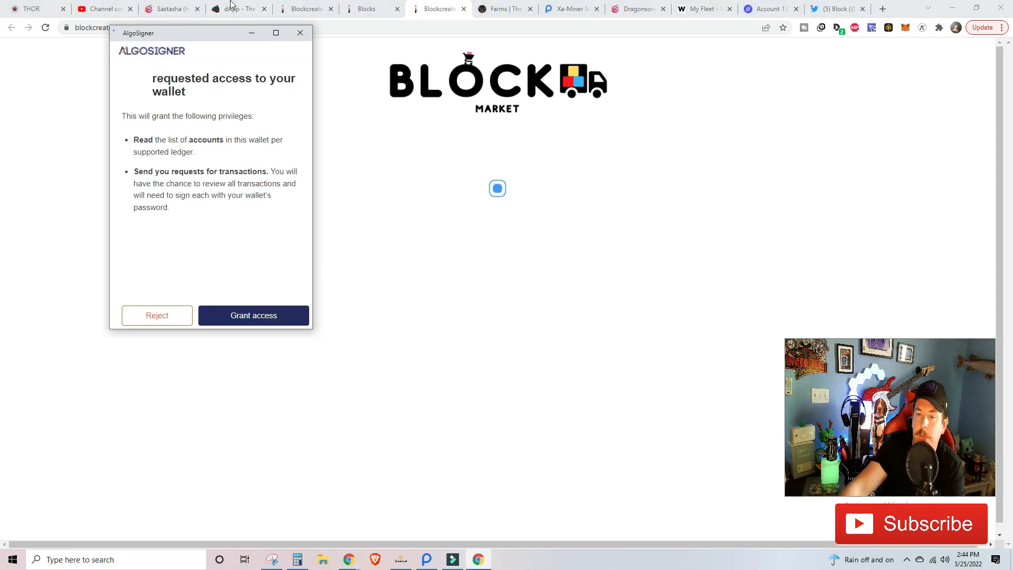
Grant Block Market wallet access, unlock AlgoSigner with the password, and approve the request
click(253, 316)
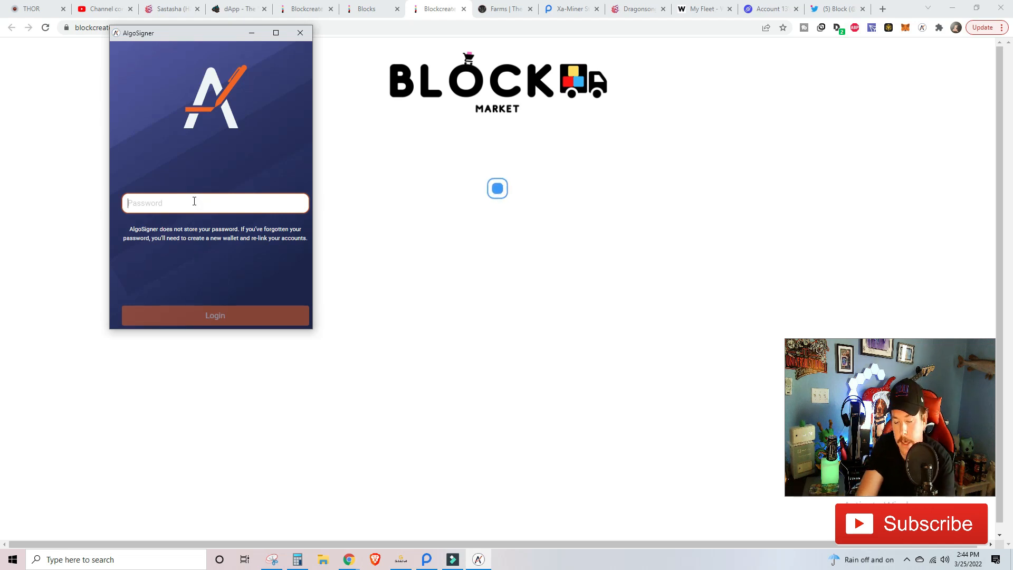
text(password)
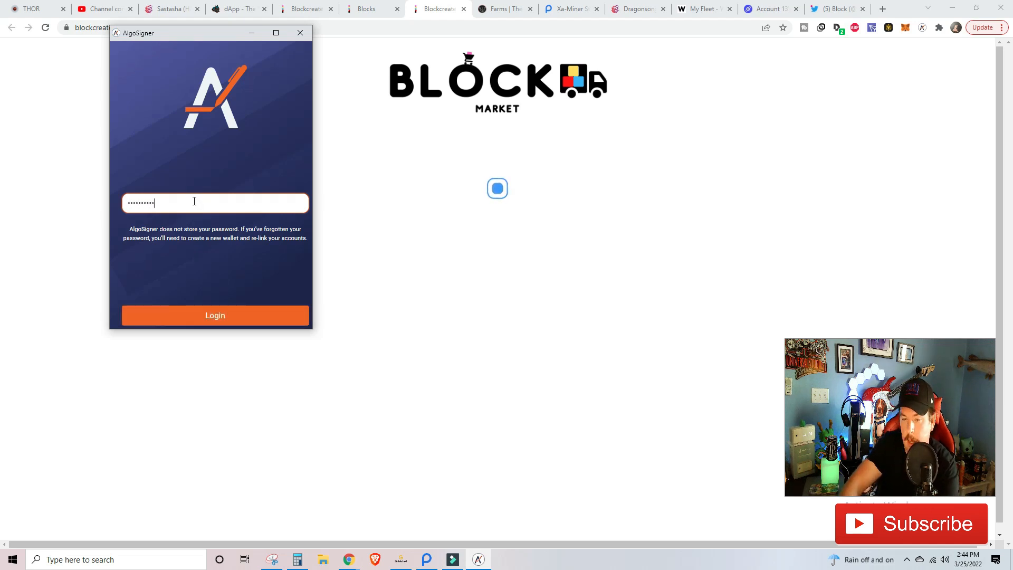
click(214, 315)
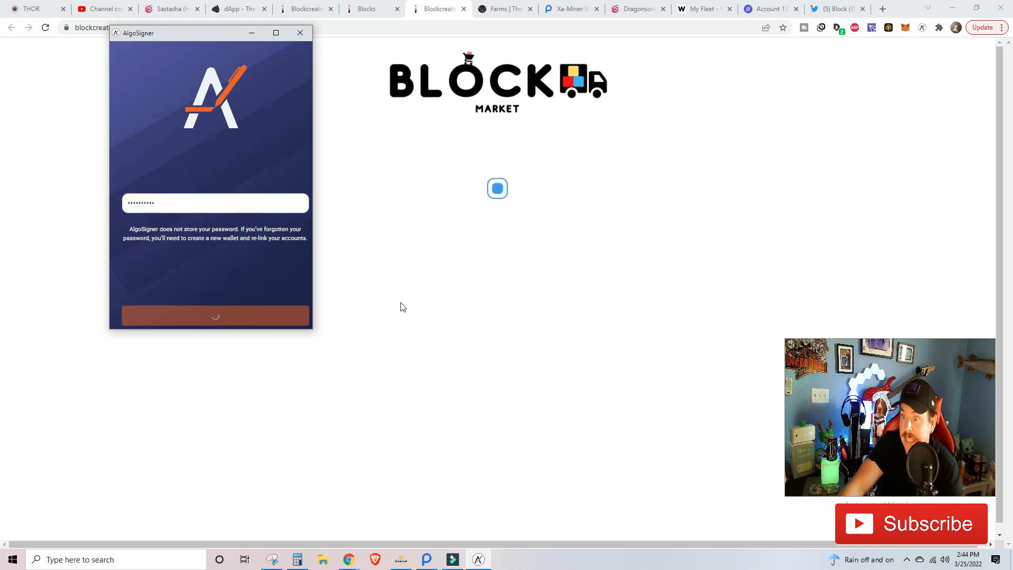
click(215, 316)
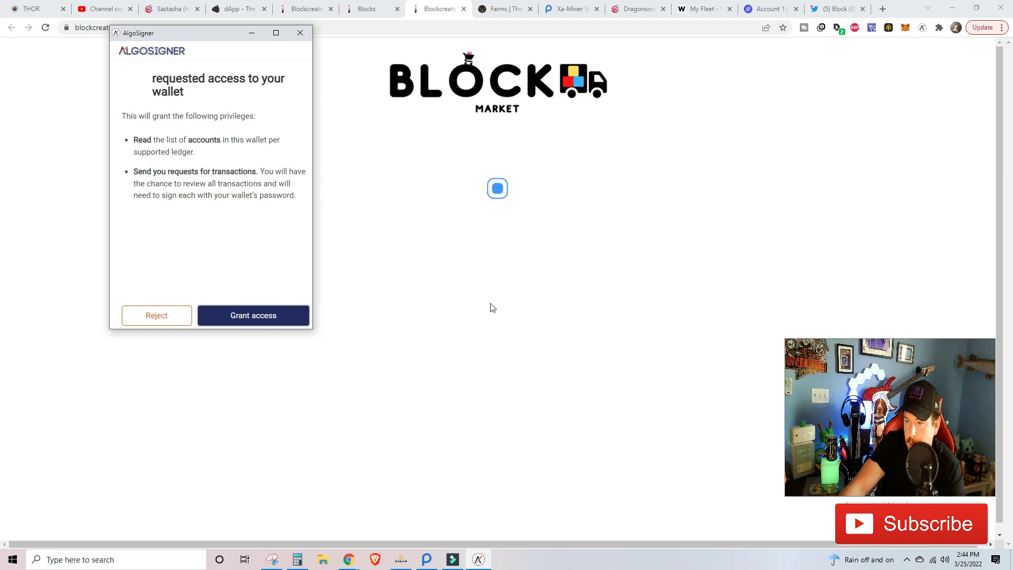
mouse_move(476, 385)
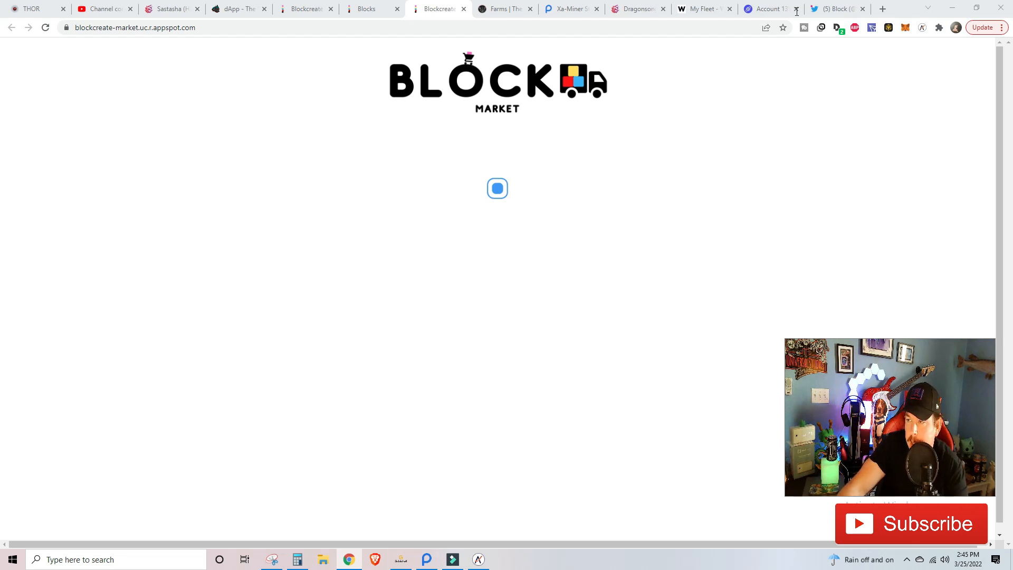
click(294, 8)
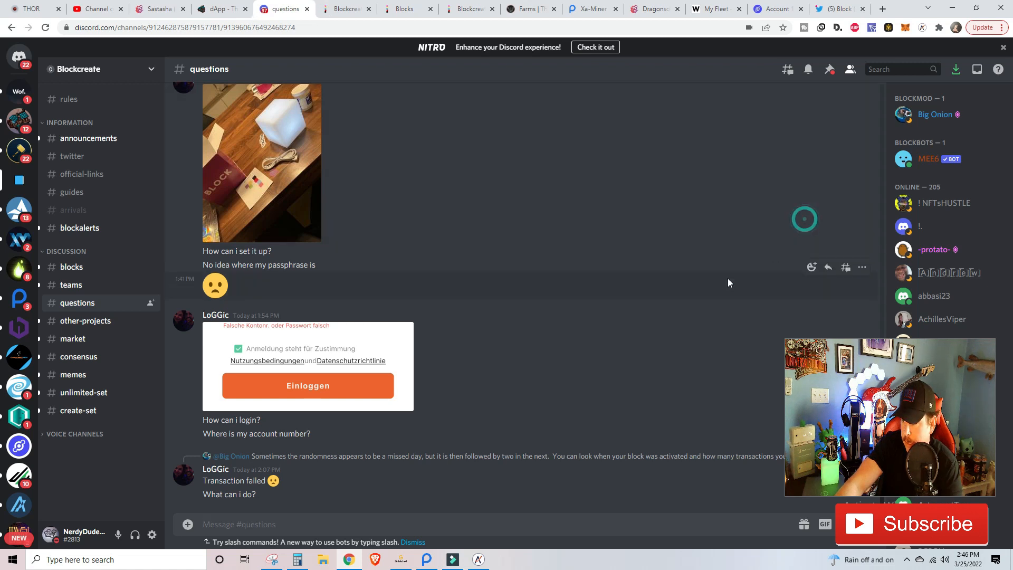
Read #questions posts about charges and joining teams, then return to the Block Market dashboard
scroll(up, 3)
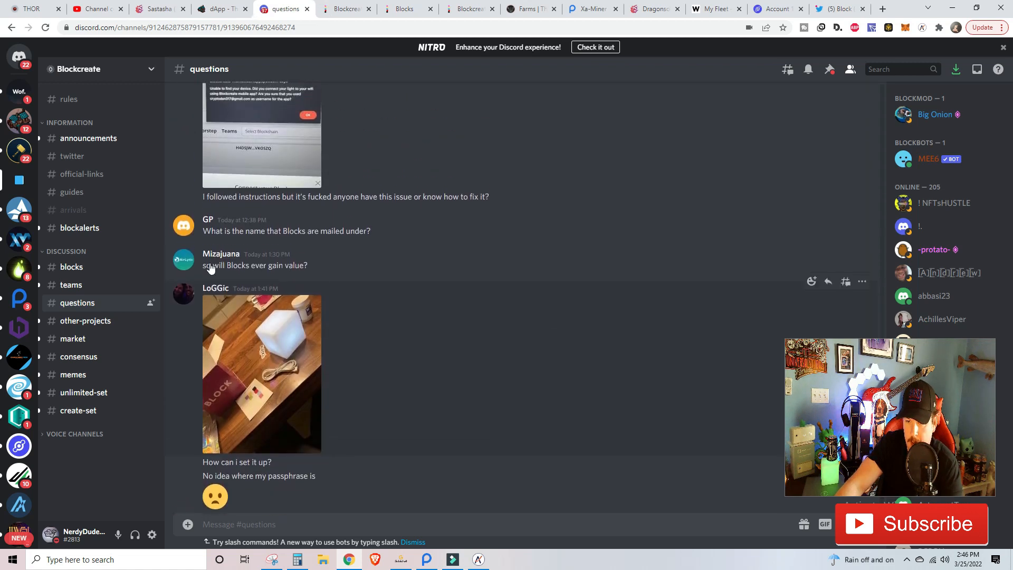
mouse_move(380, 278)
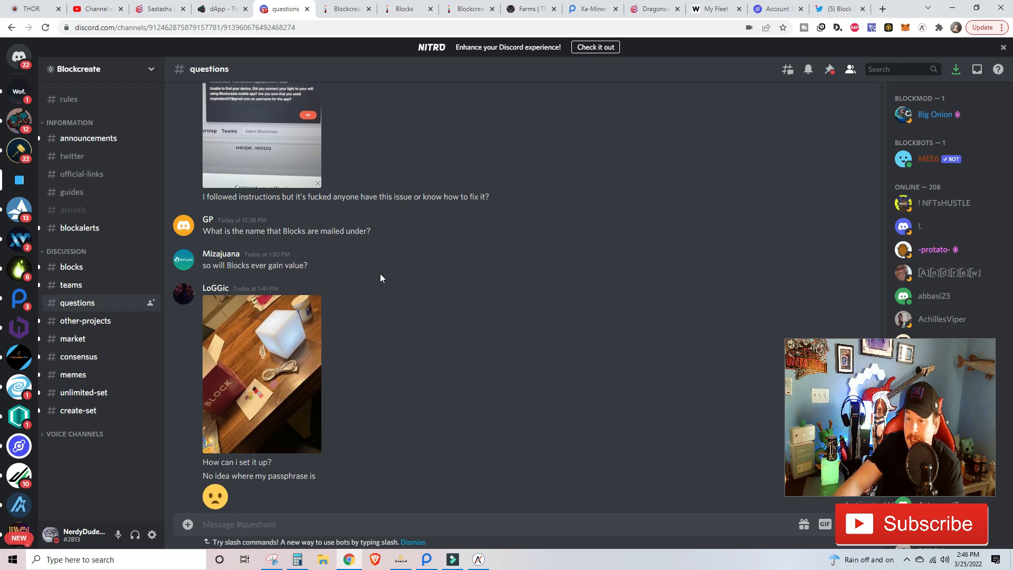
scroll(up, 3)
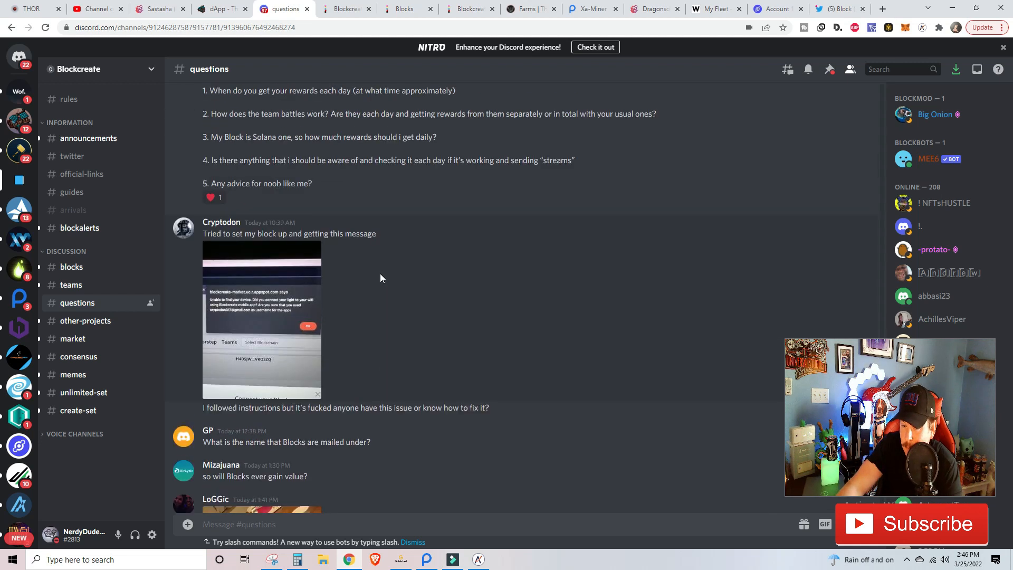
scroll(up, 3)
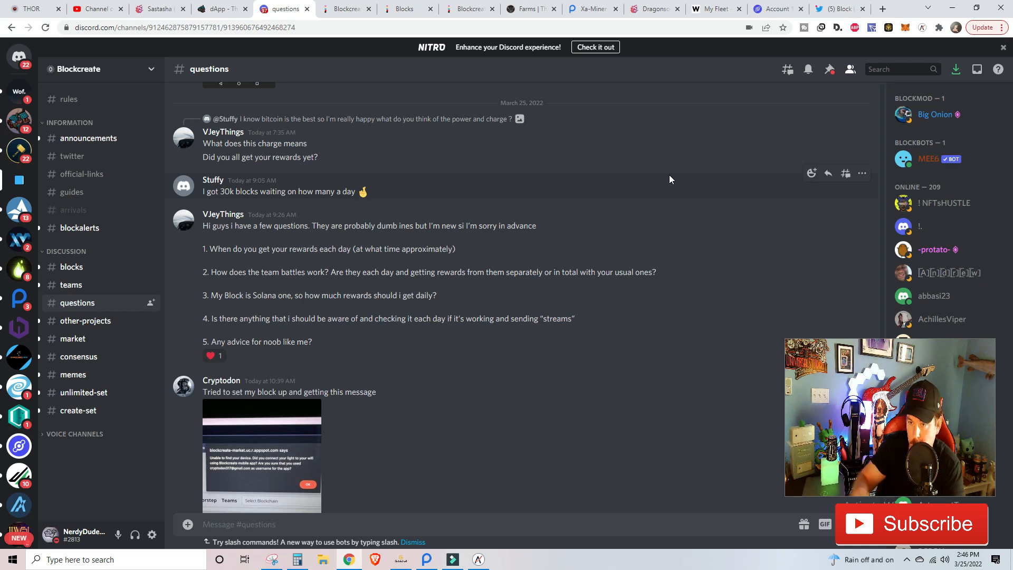
mouse_move(457, 155)
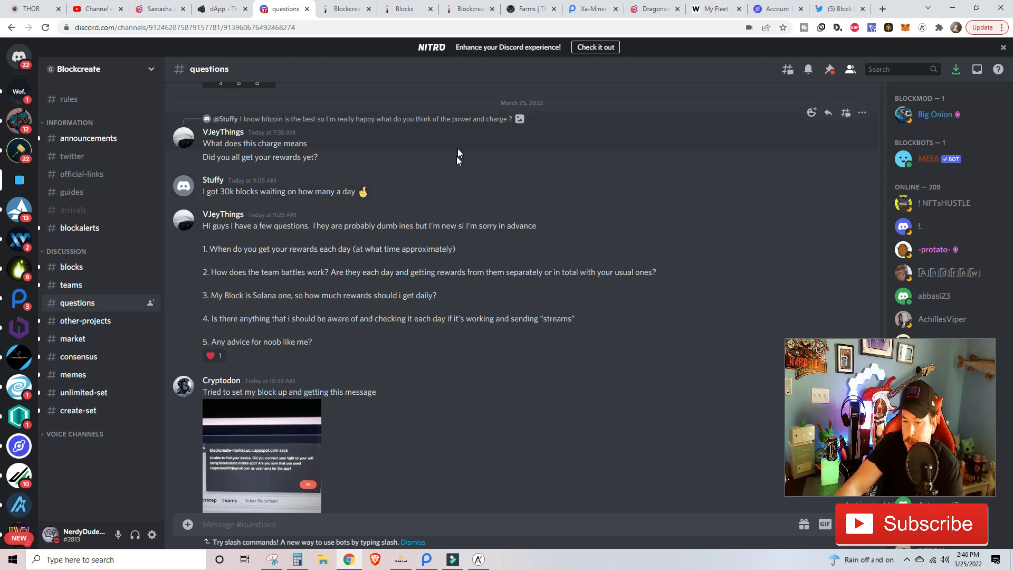
scroll(up, 3)
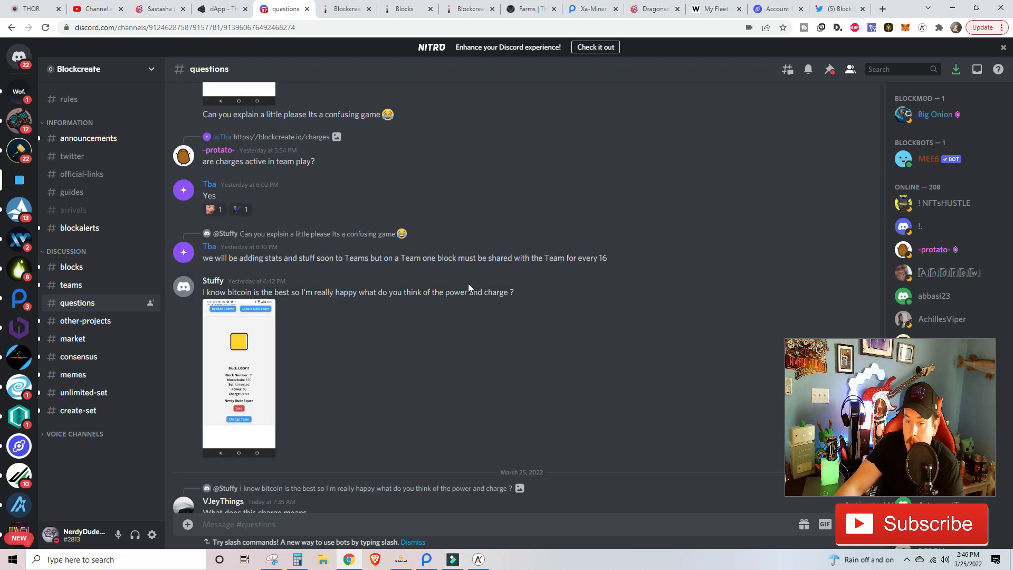
scroll(down, 3)
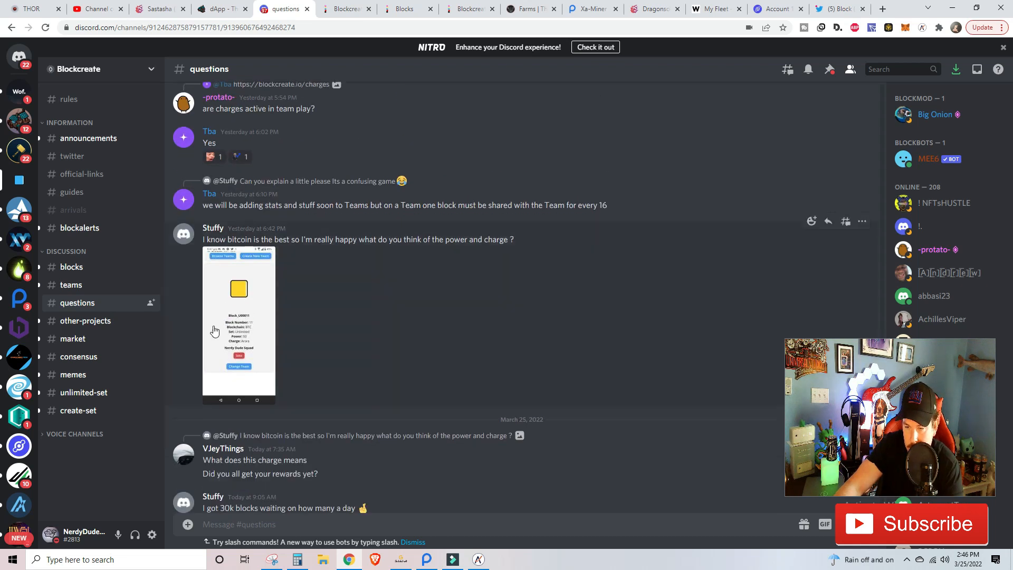
mouse_move(399, 354)
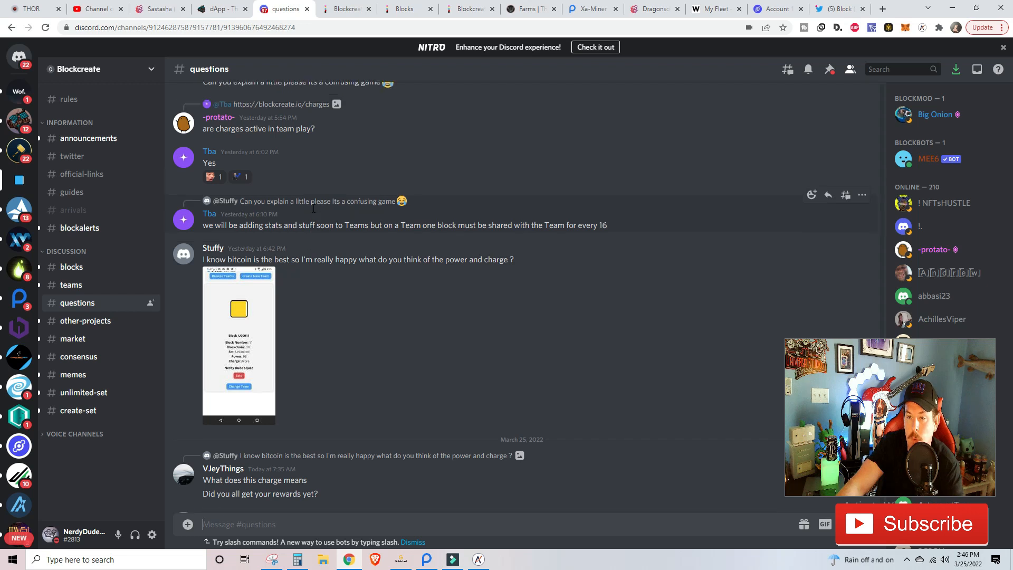
scroll(up, 3)
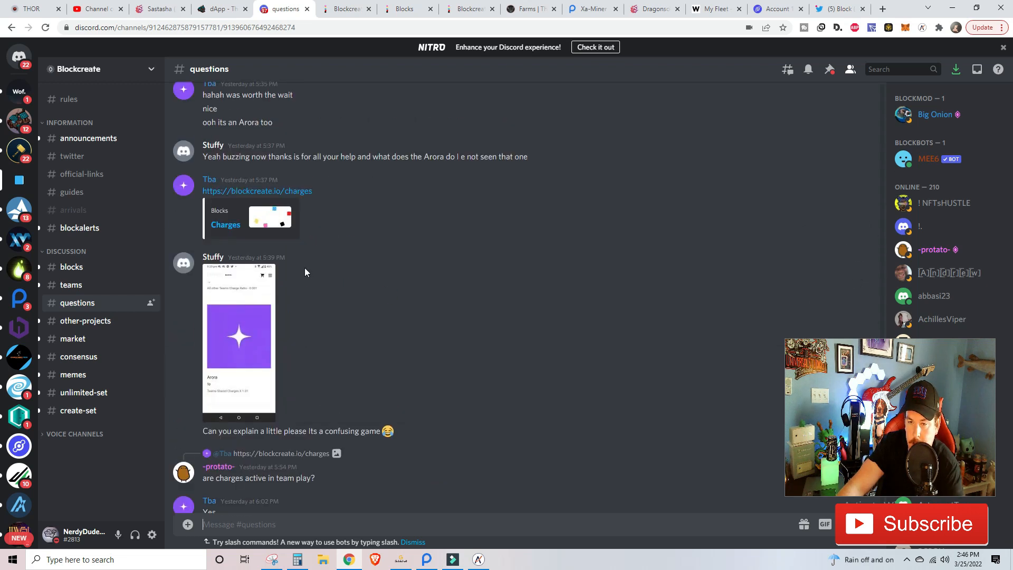
scroll(up, 3)
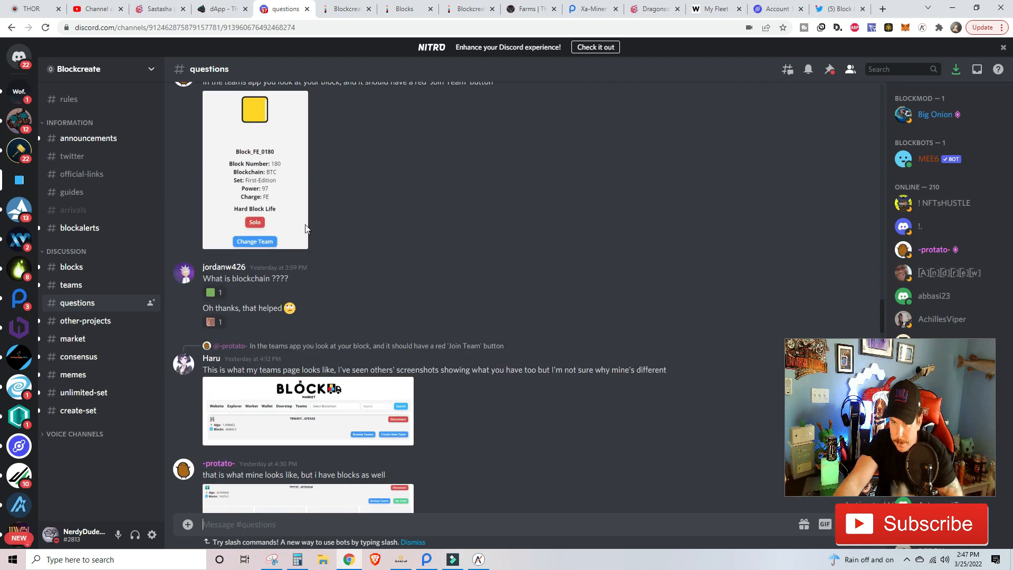
scroll(up, 3)
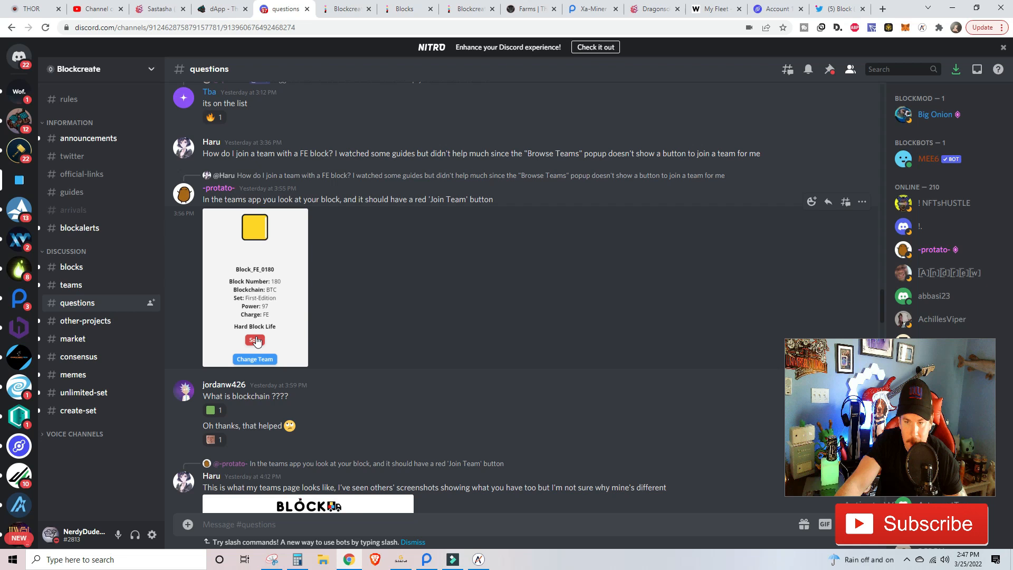
scroll(up, 3)
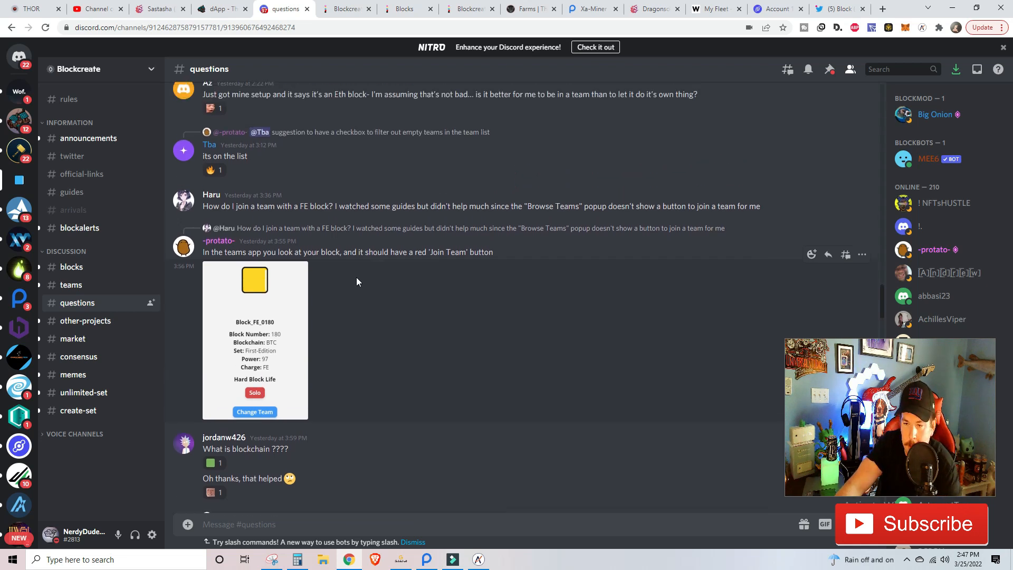
scroll(up, 3)
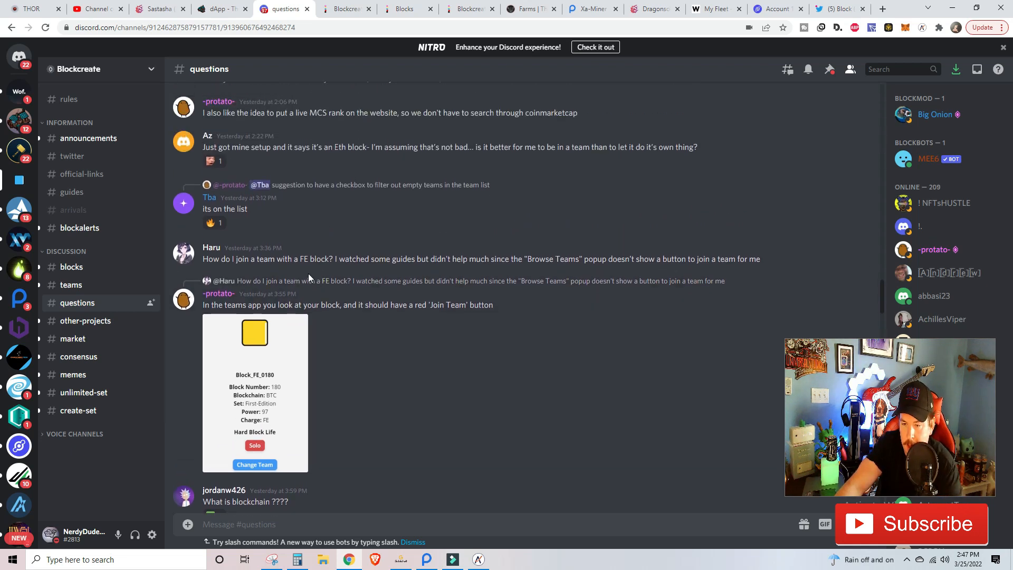
scroll(down, 3)
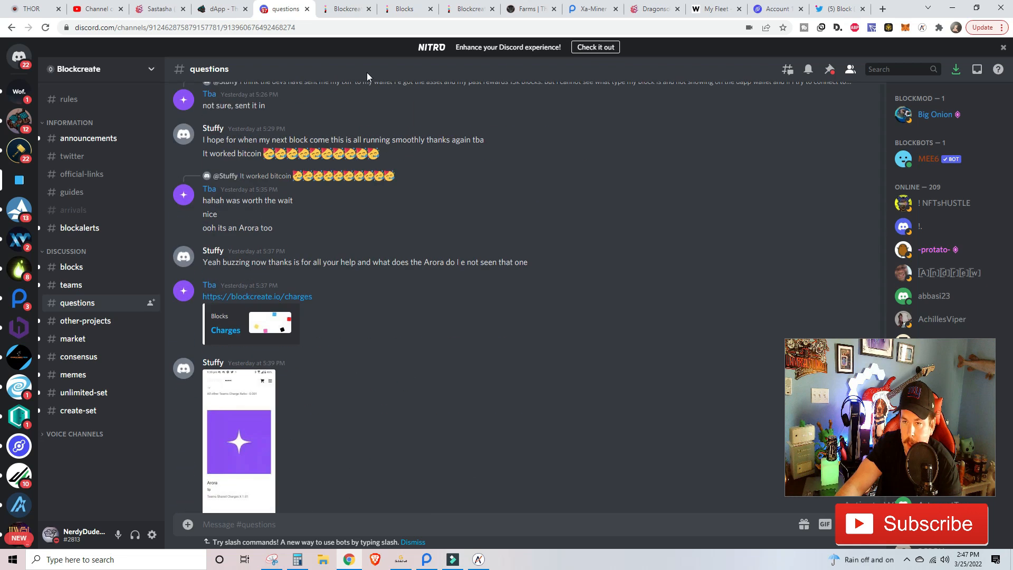
click(403, 8)
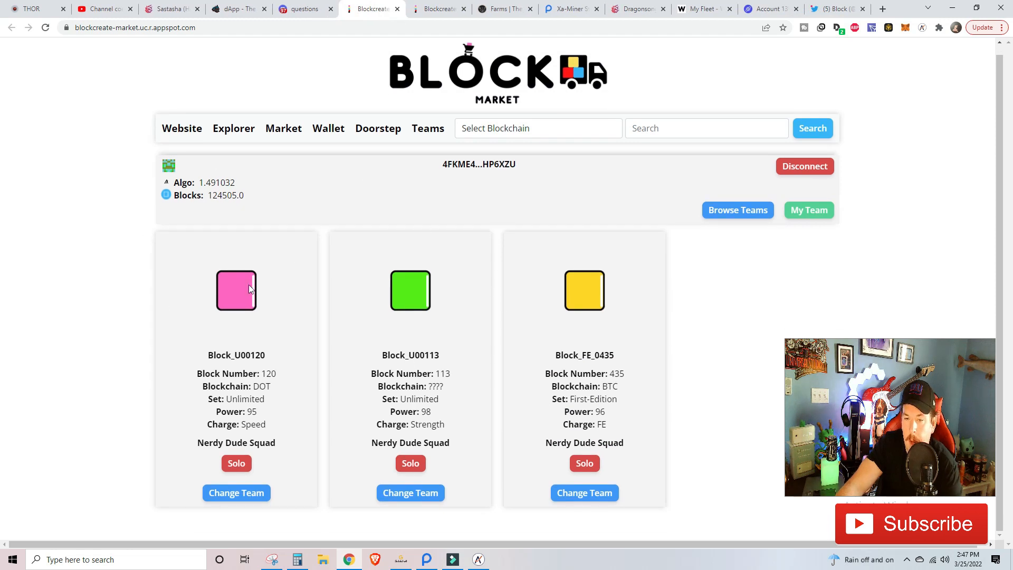
mouse_move(554, 307)
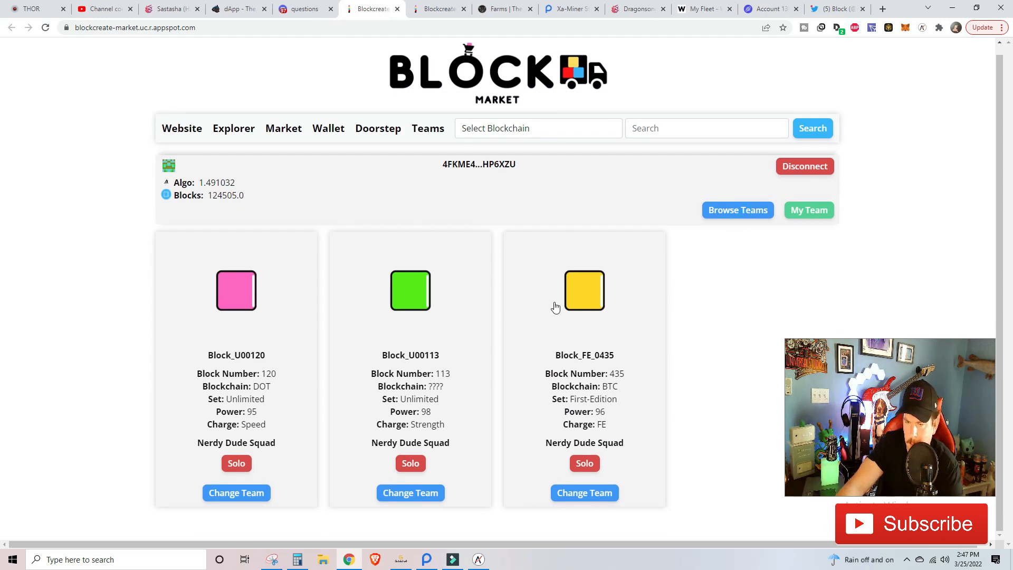
mouse_move(529, 262)
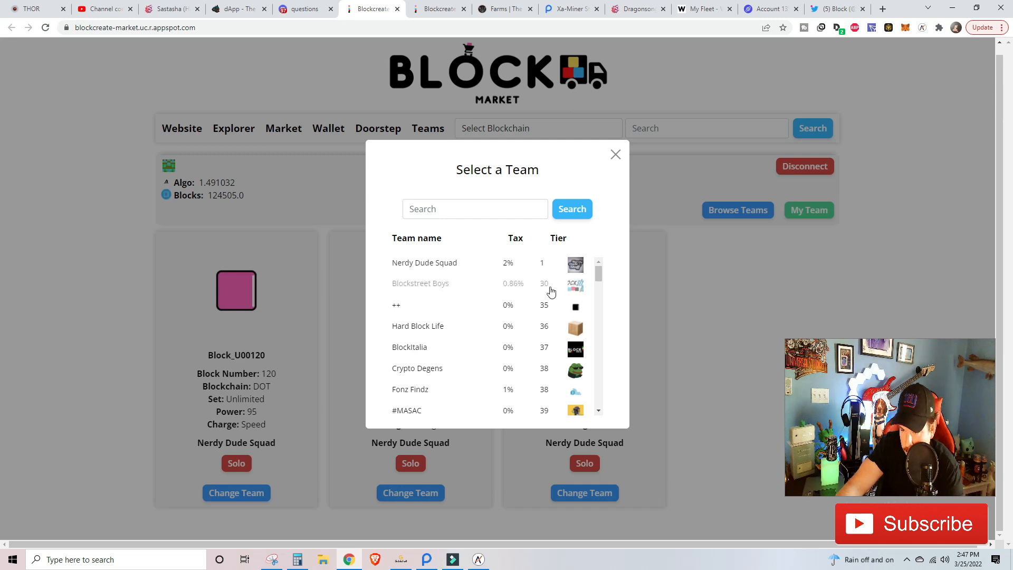
click(424, 262)
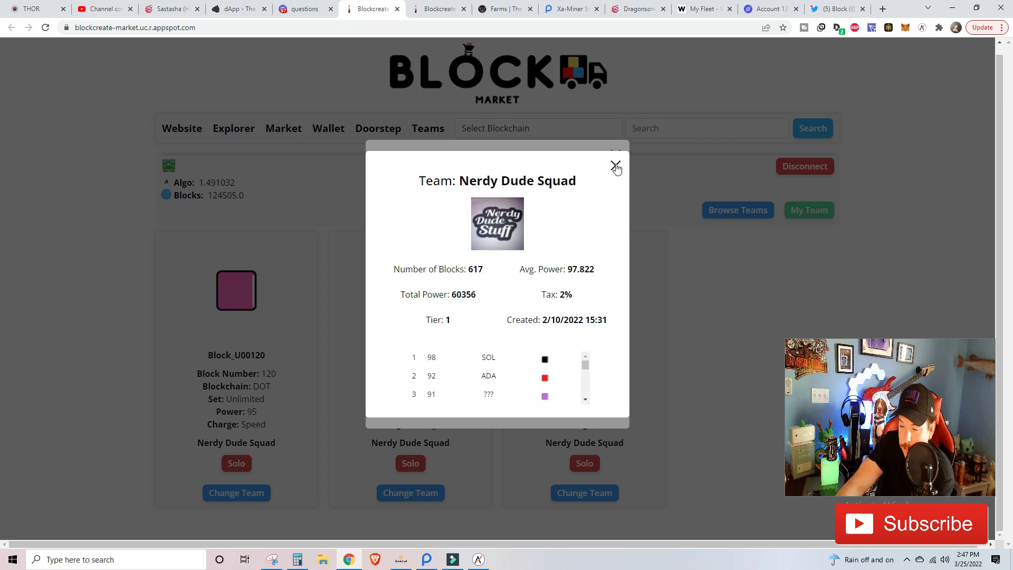
mouse_move(555, 295)
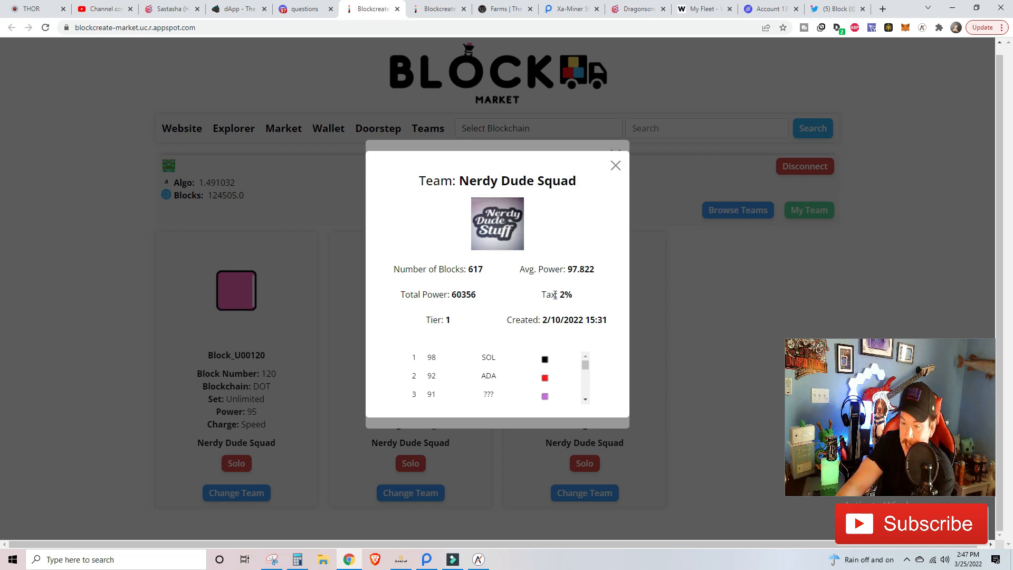
mouse_move(553, 285)
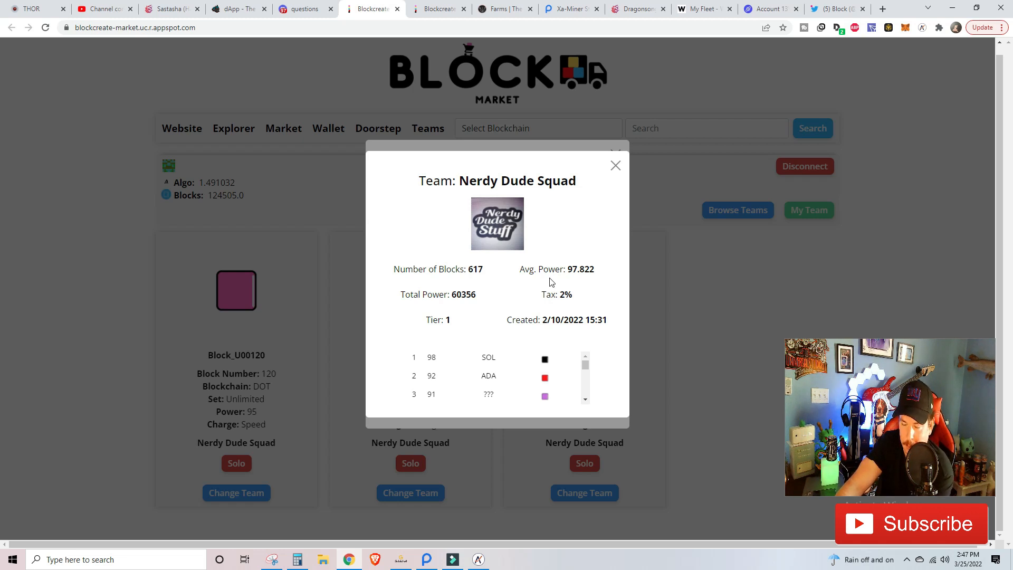
mouse_move(615, 166)
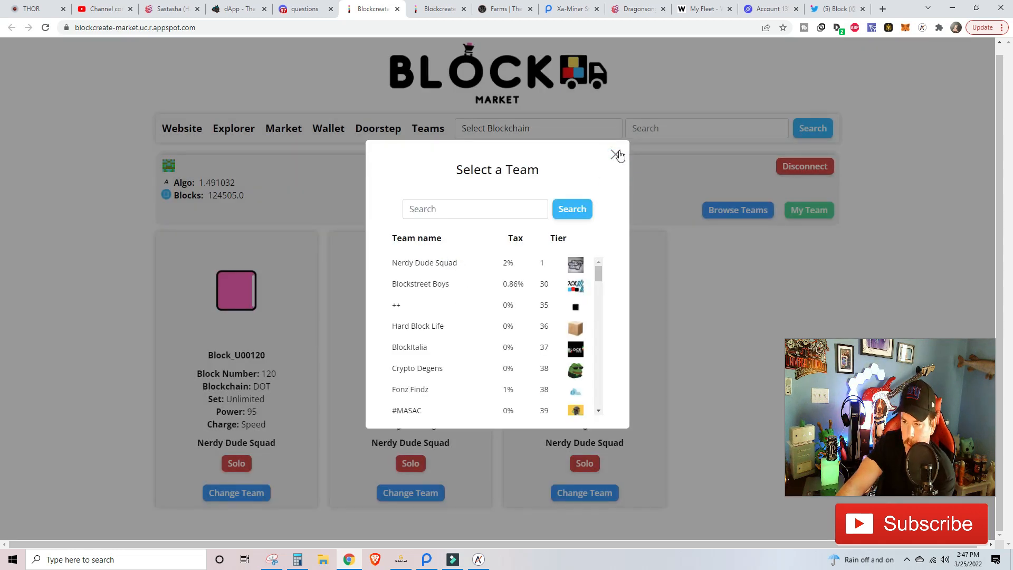
click(613, 156)
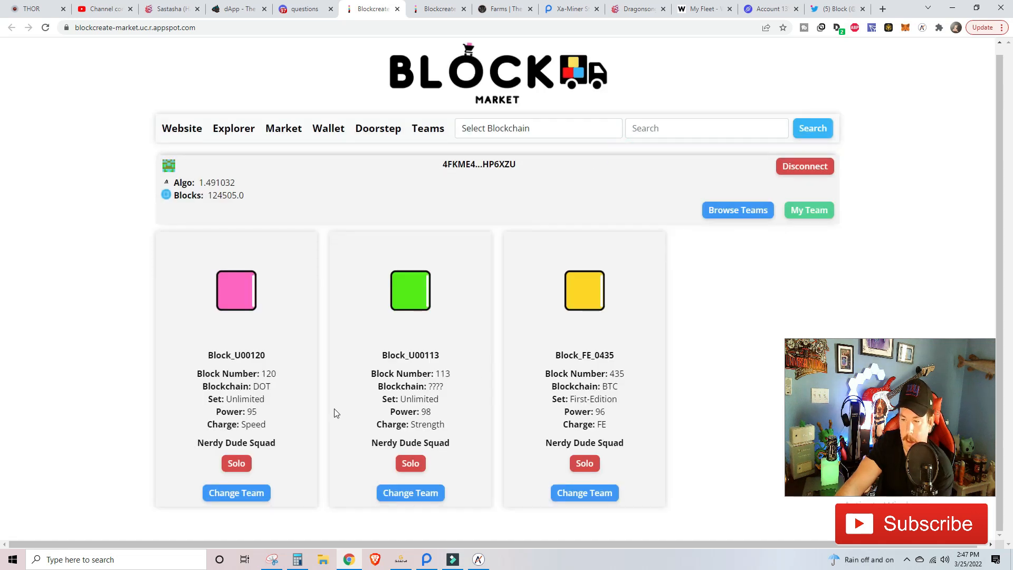
mouse_move(581, 270)
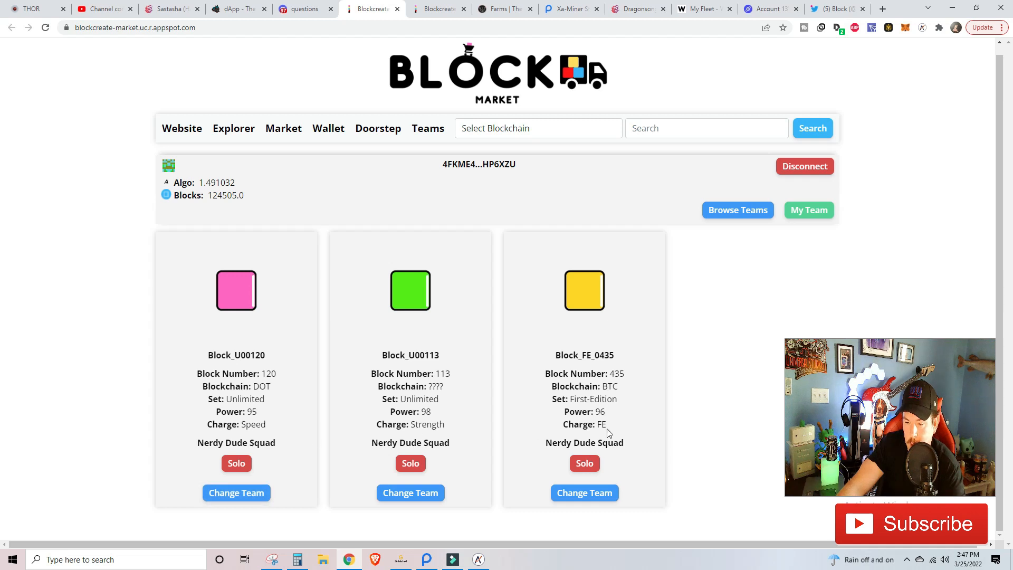
mouse_move(623, 342)
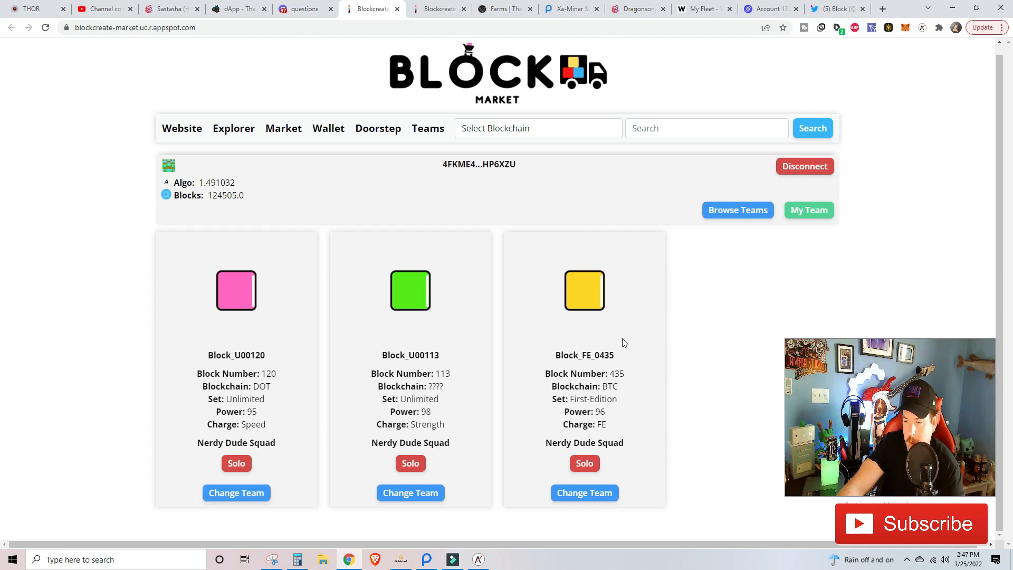
mouse_move(629, 373)
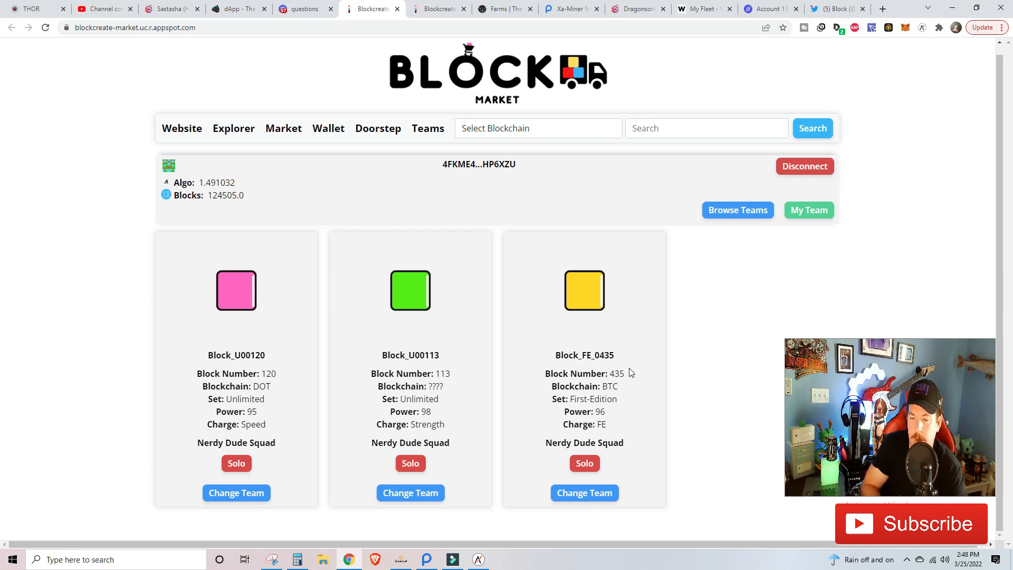
mouse_move(402, 425)
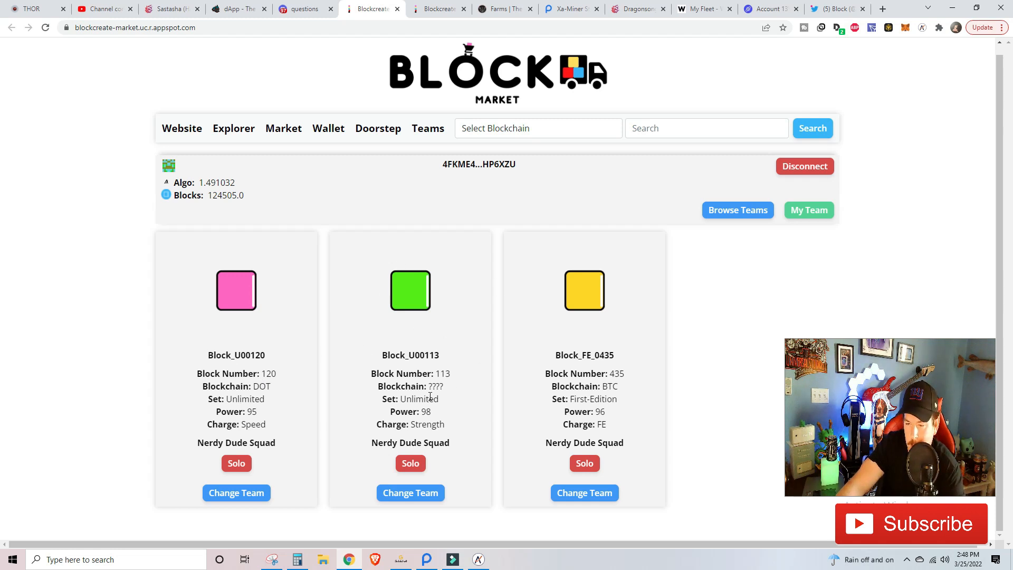
mouse_move(374, 420)
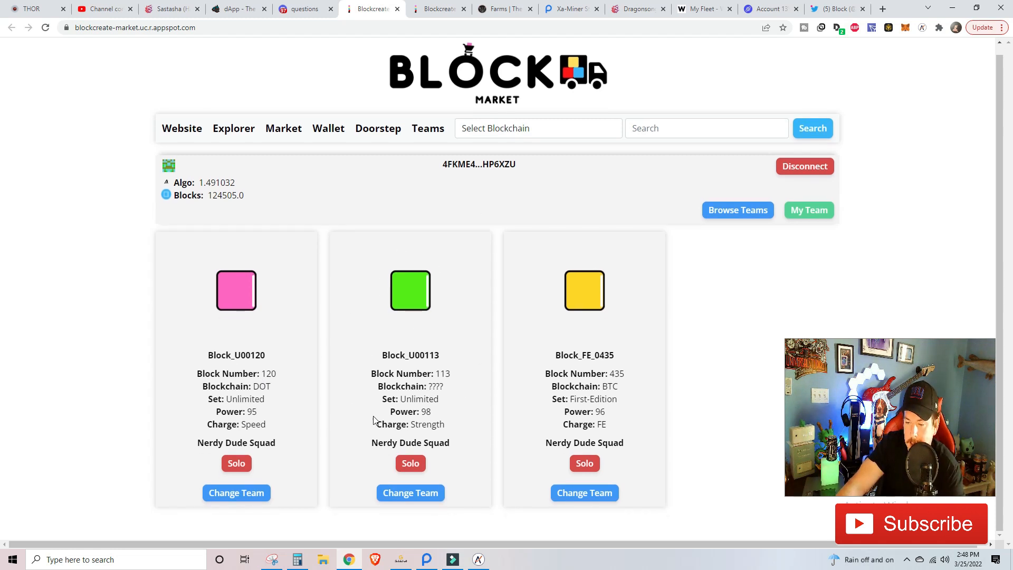